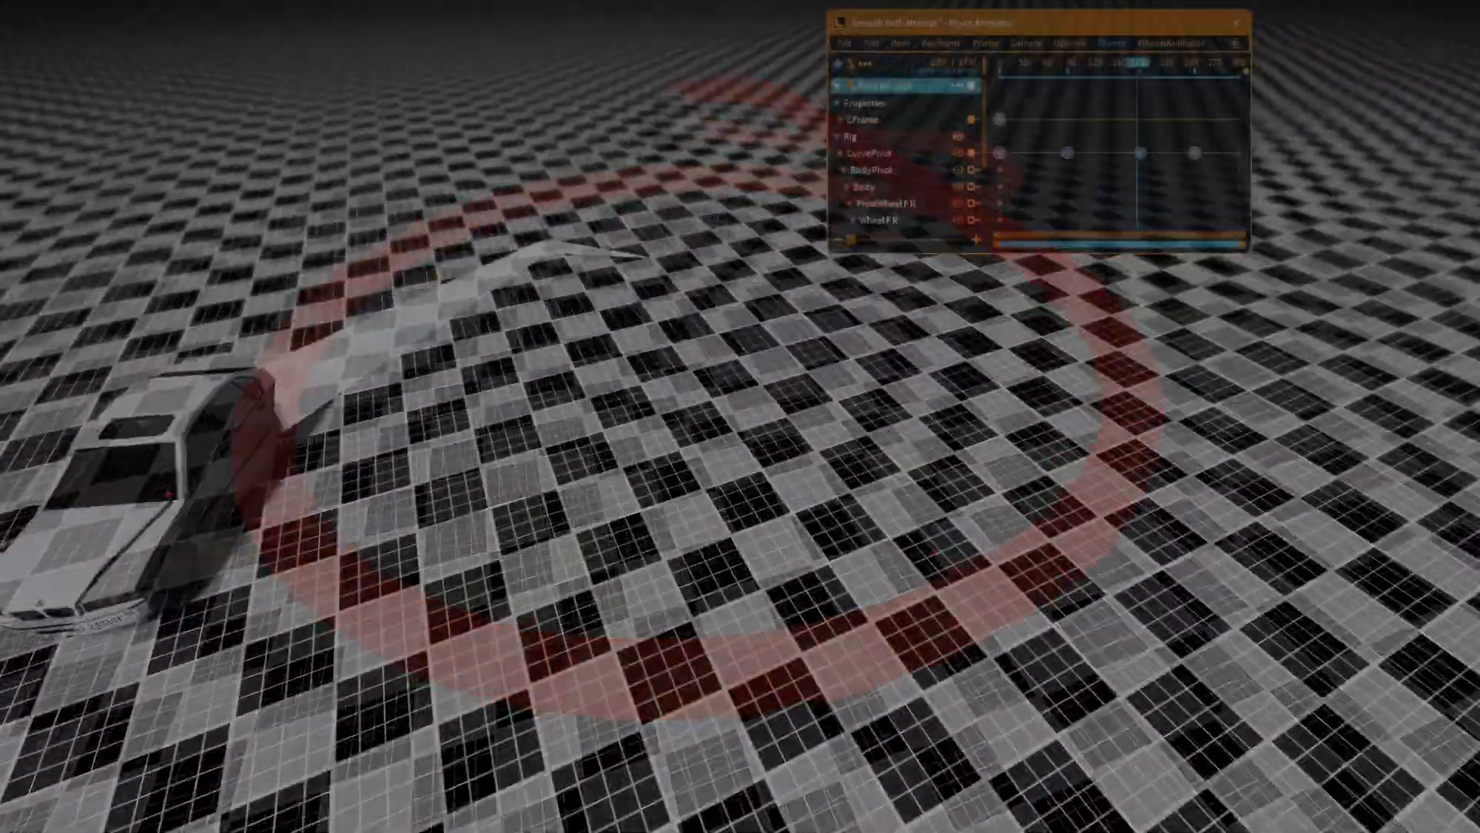
Play the smooth drift timeline to preview the white car sliding around the red circle.
click(1039, 294)
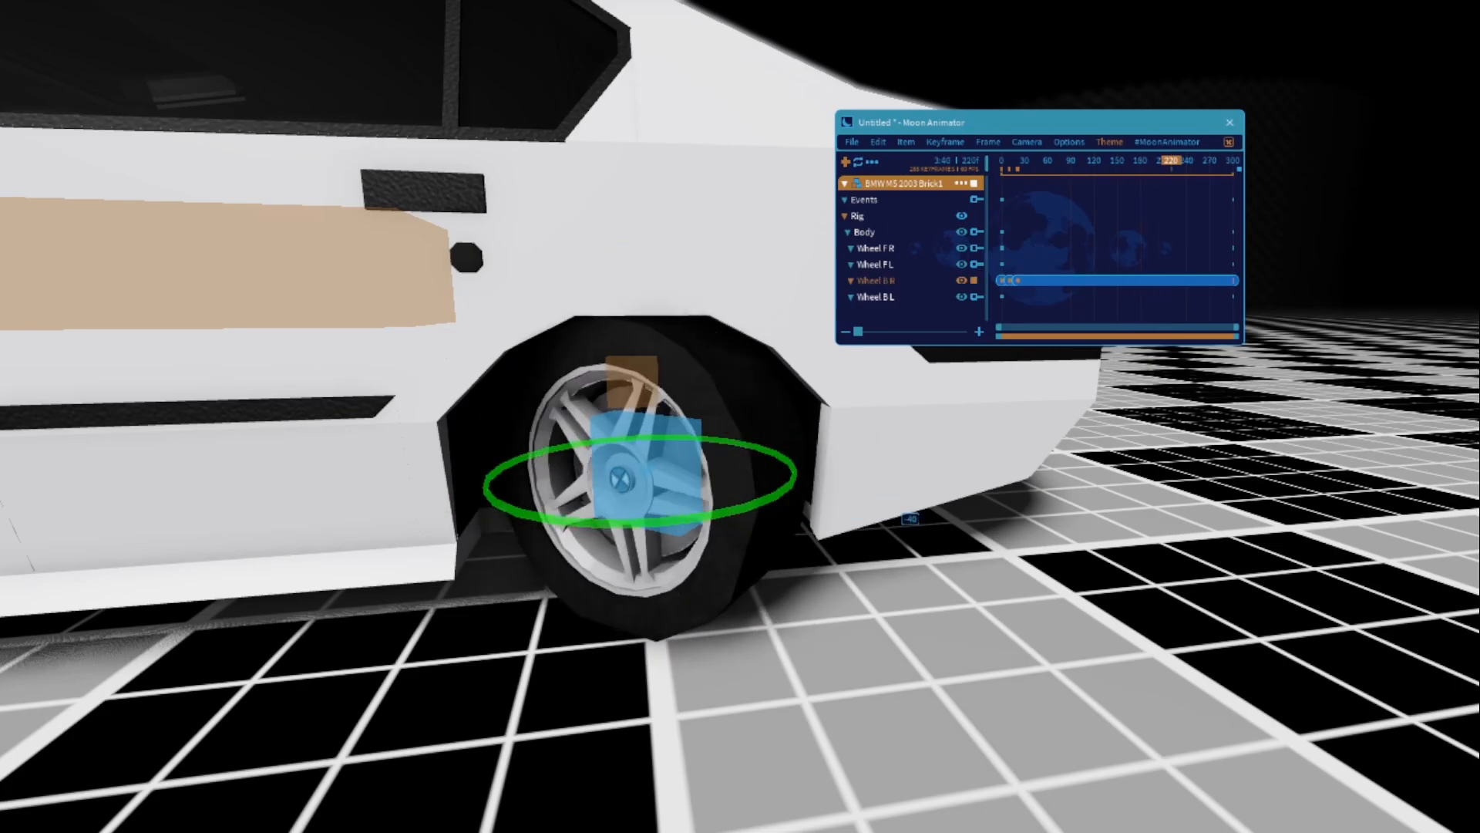
Rotate the Wheel B R to a new spin pose and keyframe it.
click(641, 476)
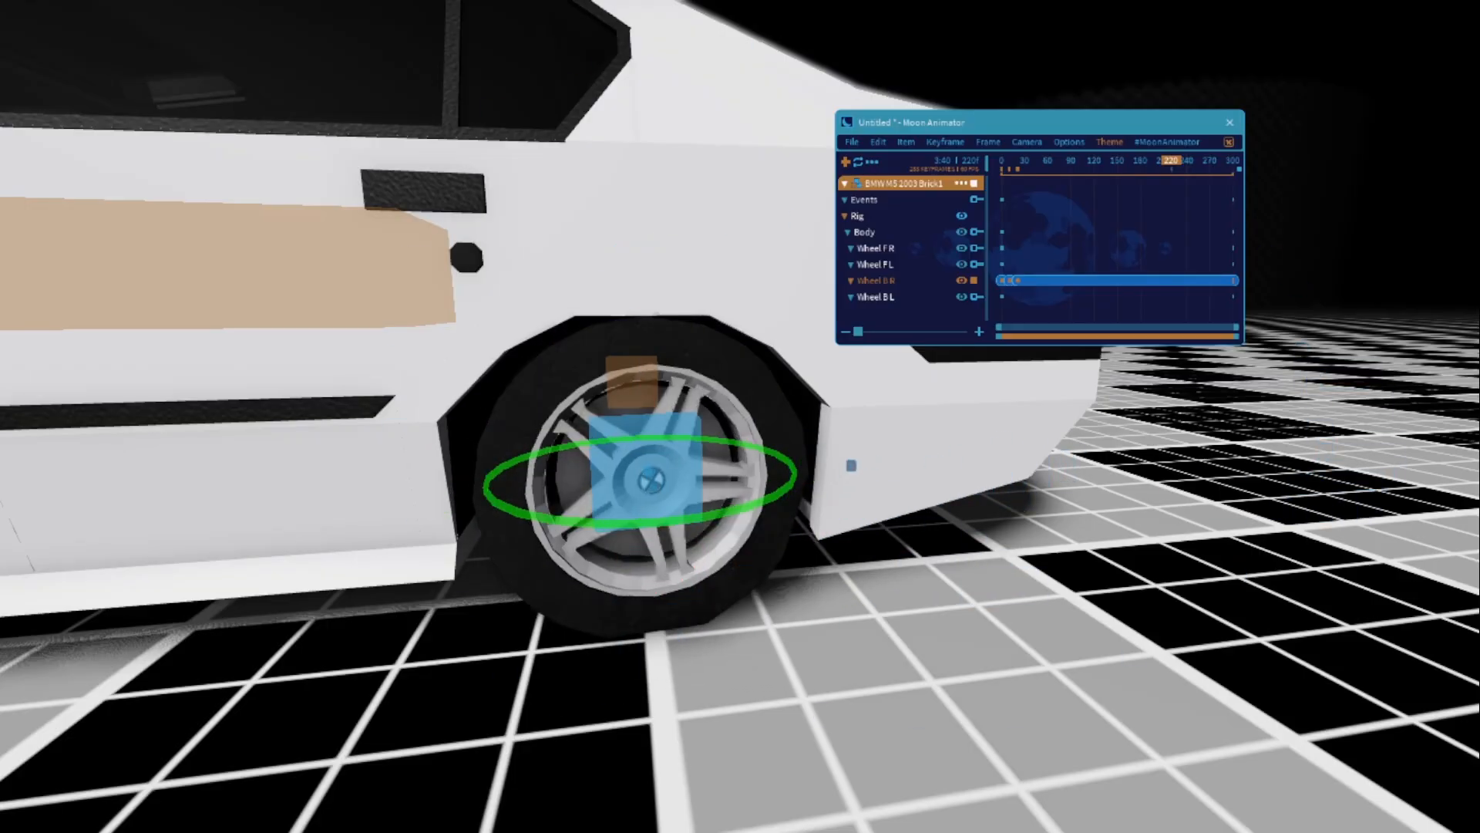
click(646, 476)
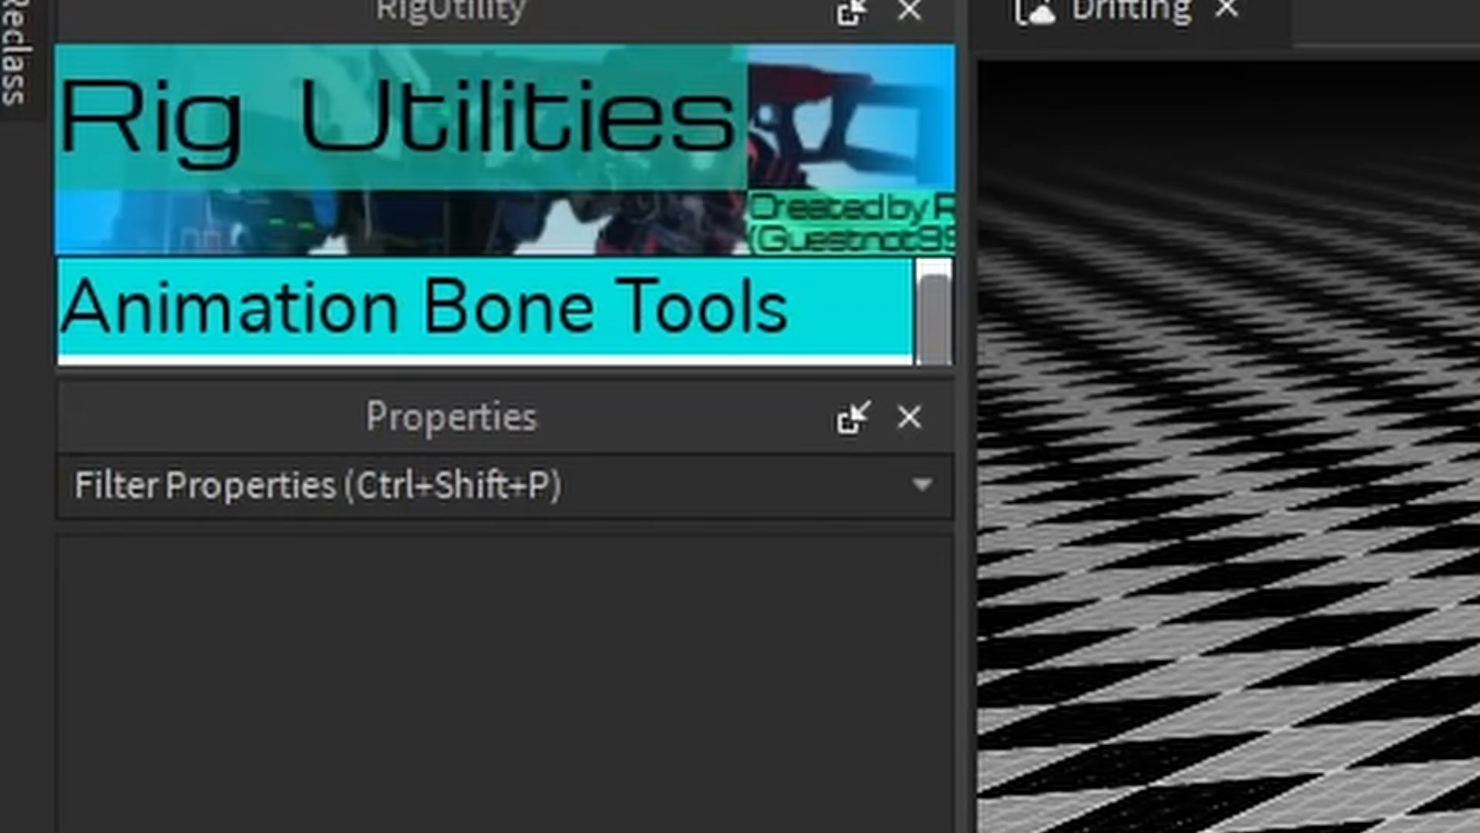
mouse_move(788, 32)
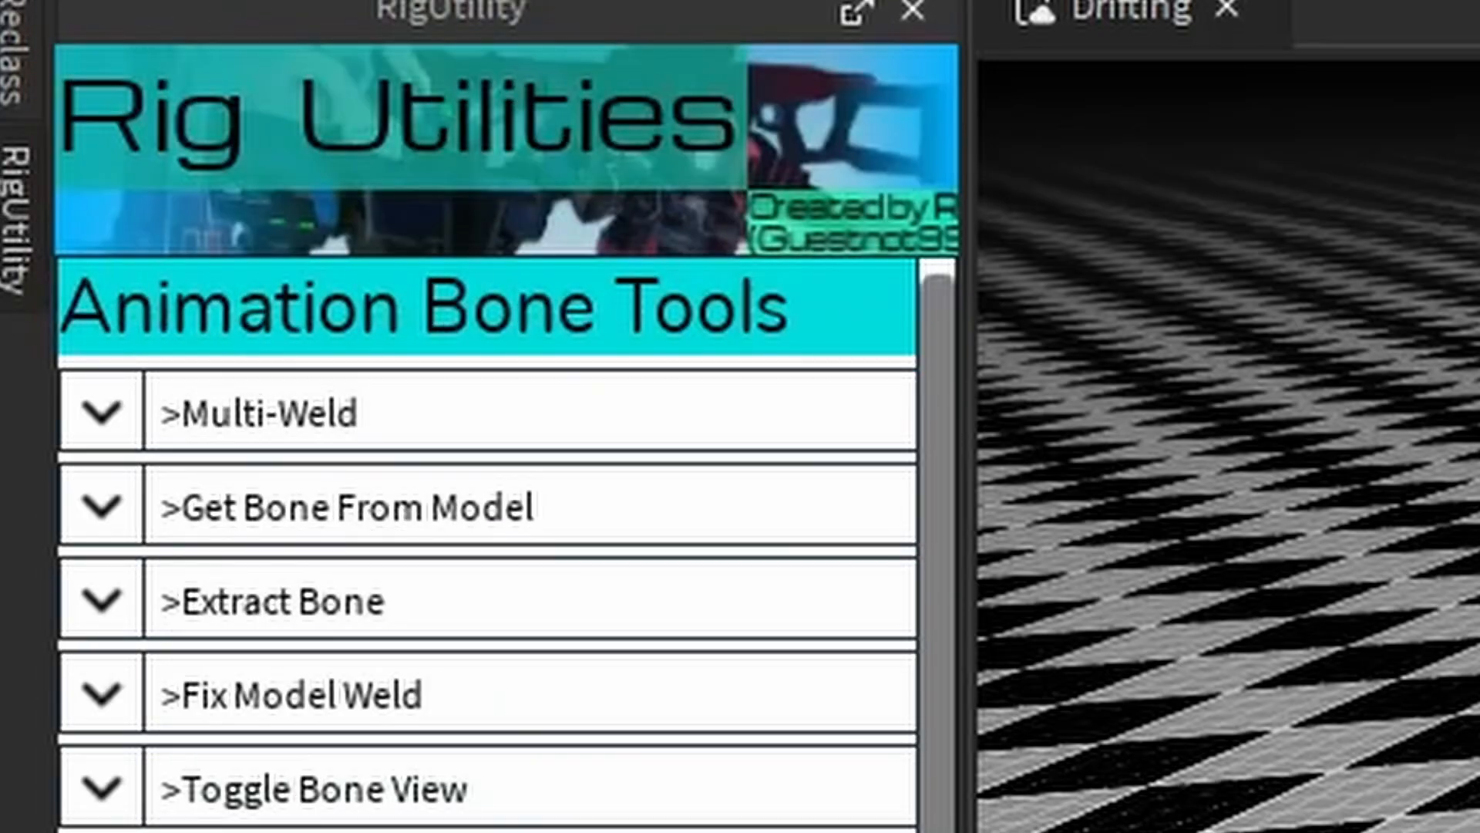
Expand the BMW M5 2003 Brick model in Explorer and select its Body part.
scroll(down, 3)
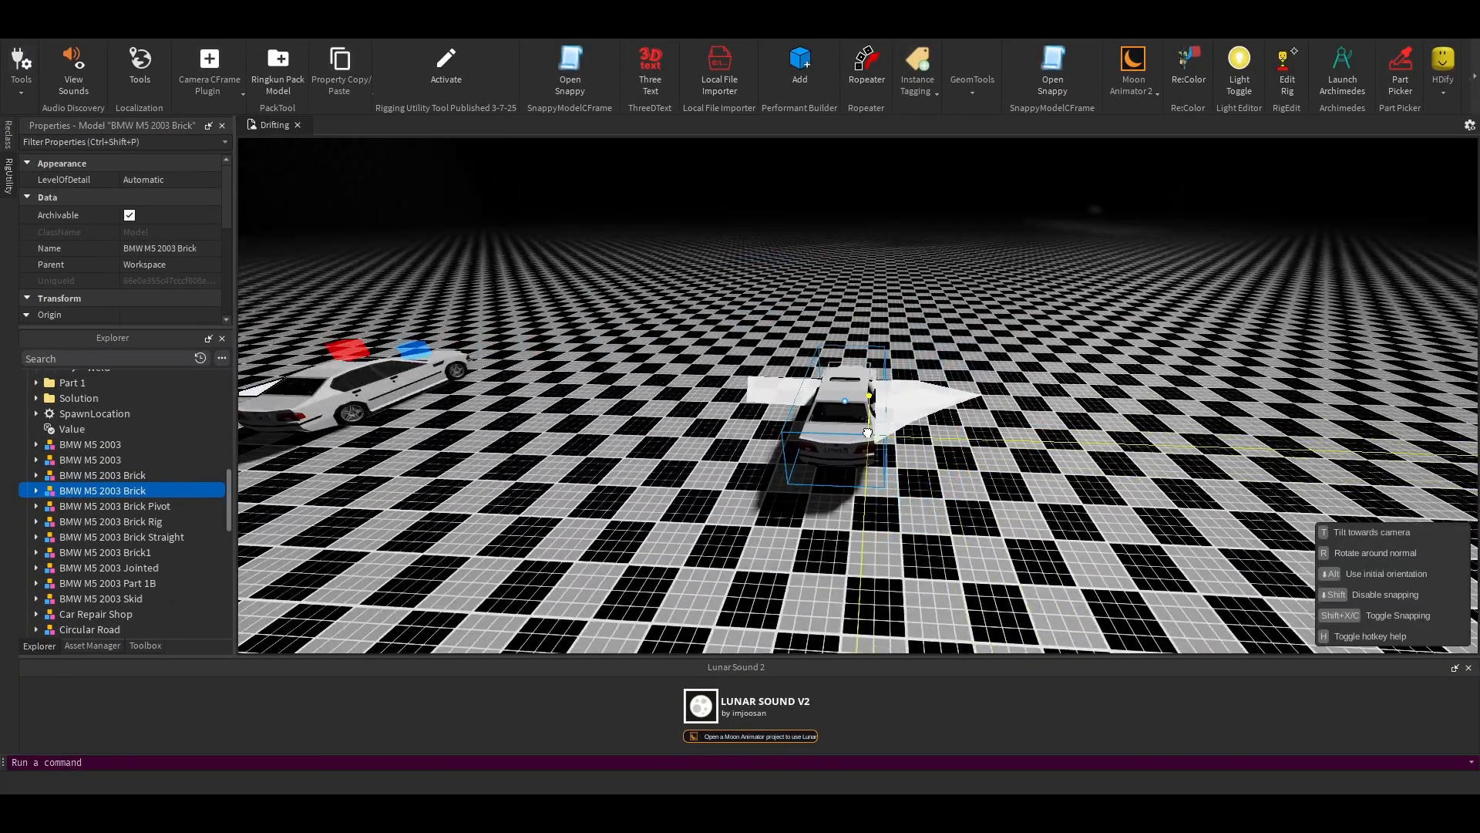
click(35, 490)
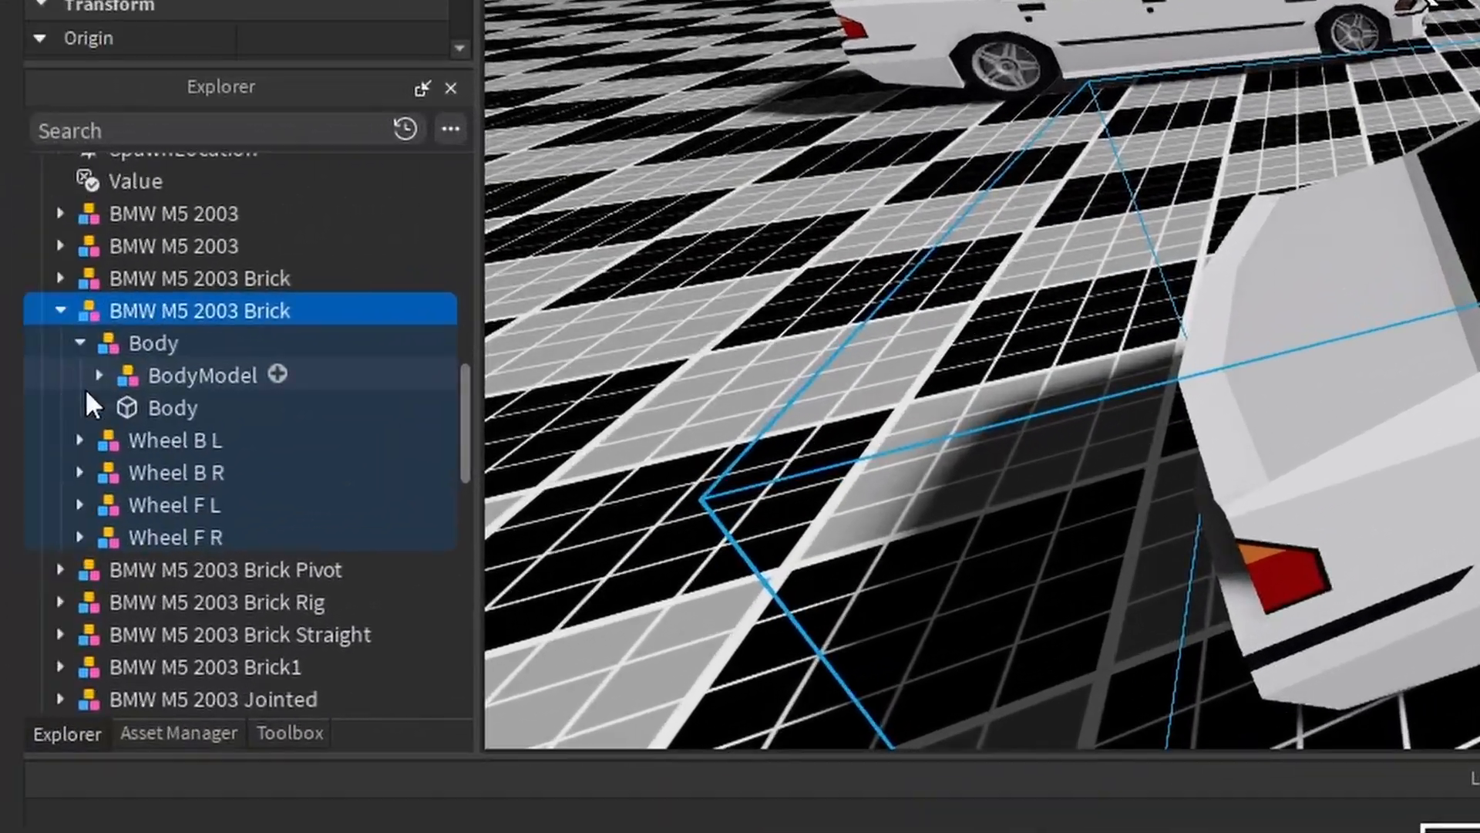
click(173, 407)
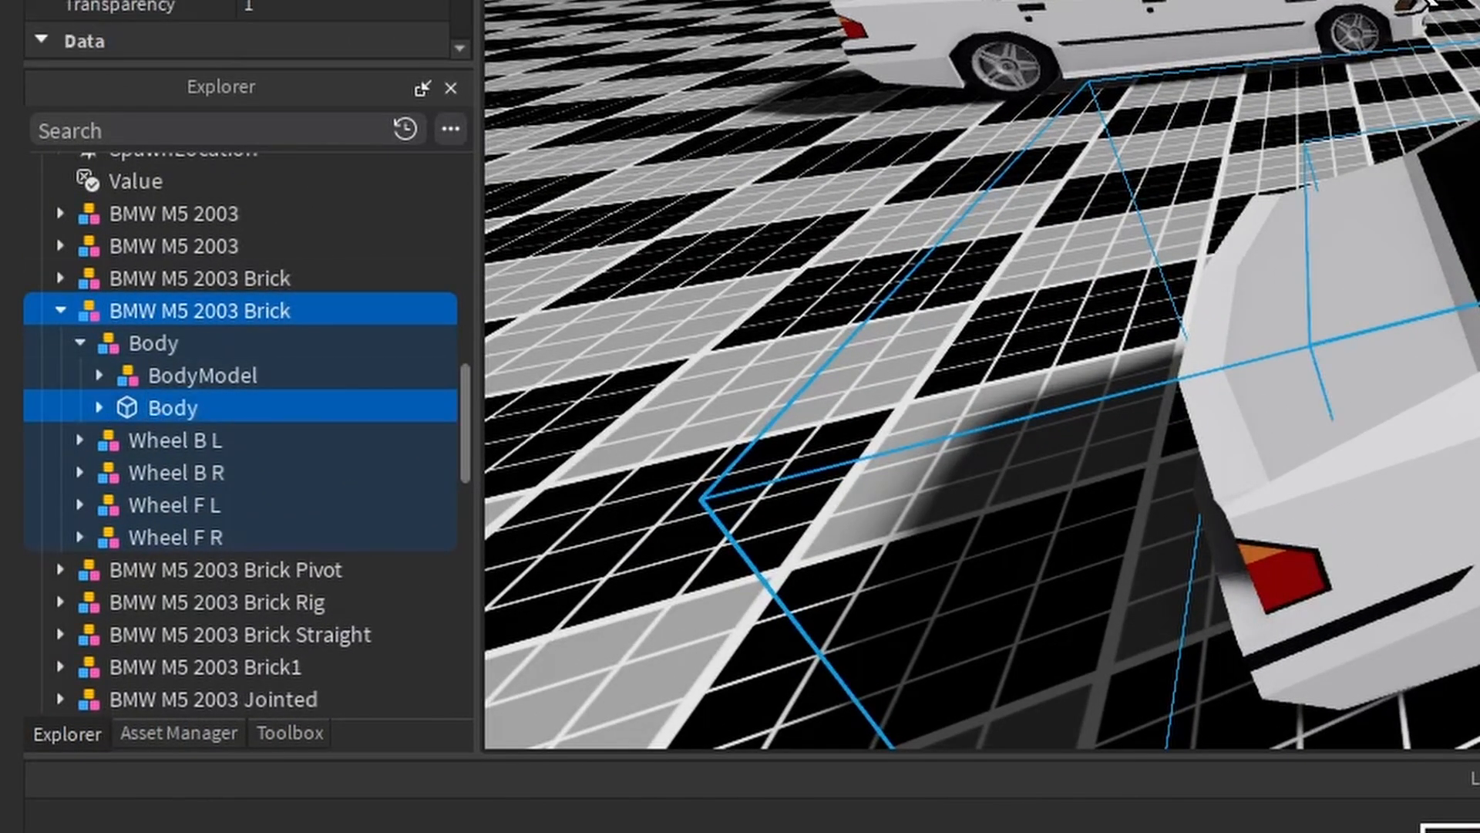
Create a Root part for the BMW M5 2003 Brick model with the rigging plugin.
click(288, 732)
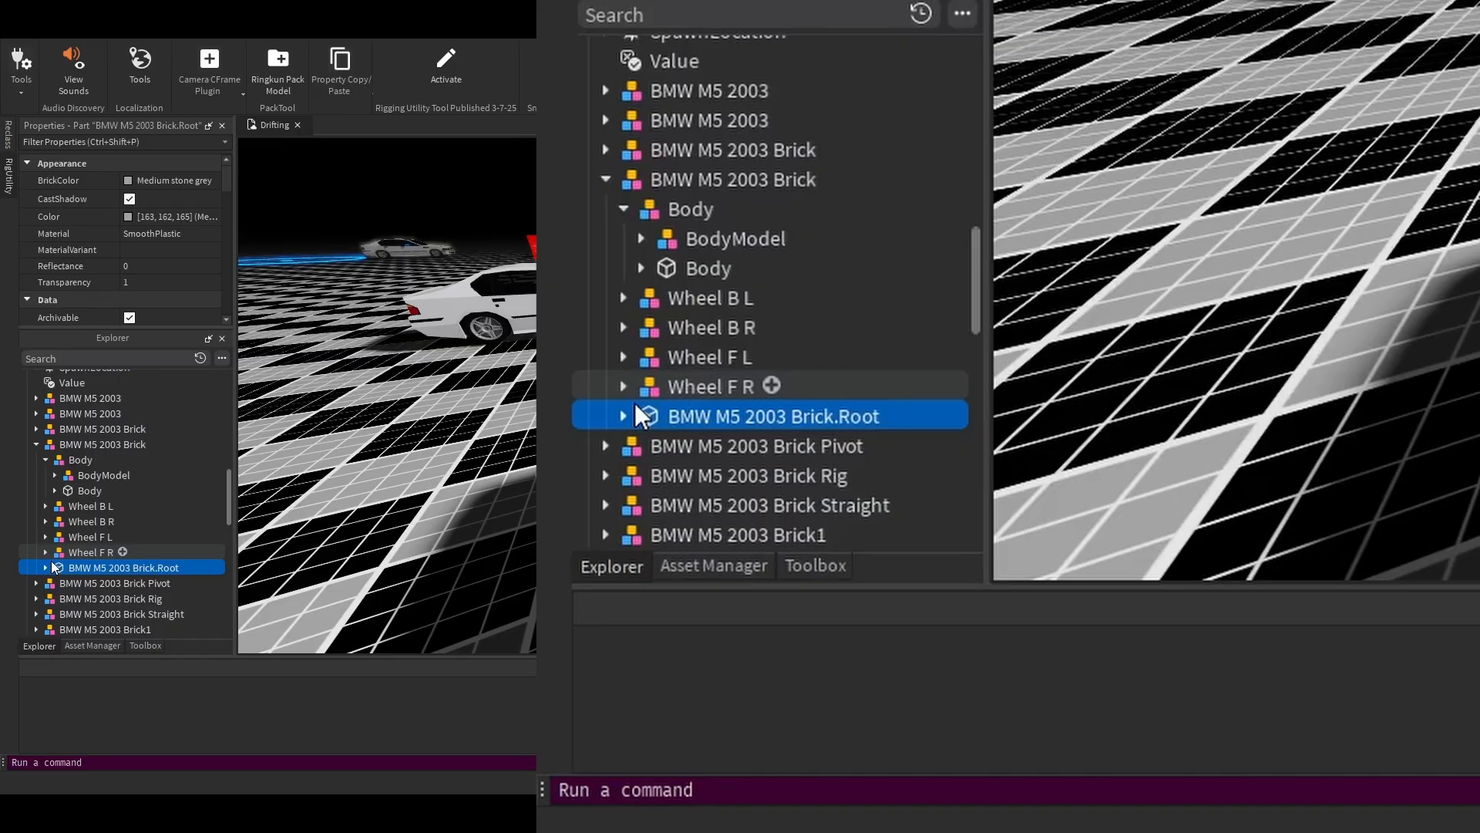
Select the Root->Body joint and reparent the root under Body as PivotBody.
click(621, 415)
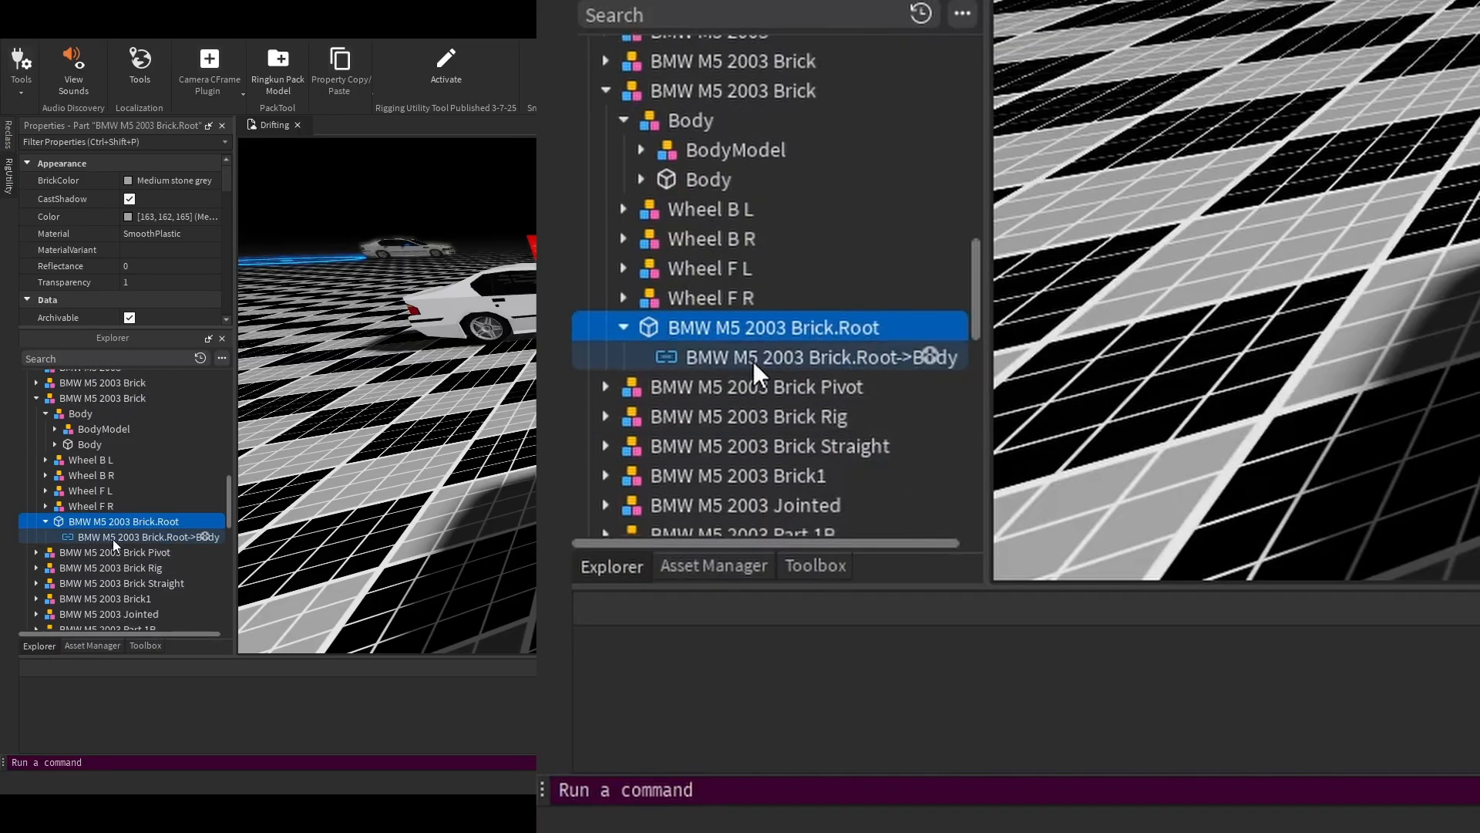
click(822, 356)
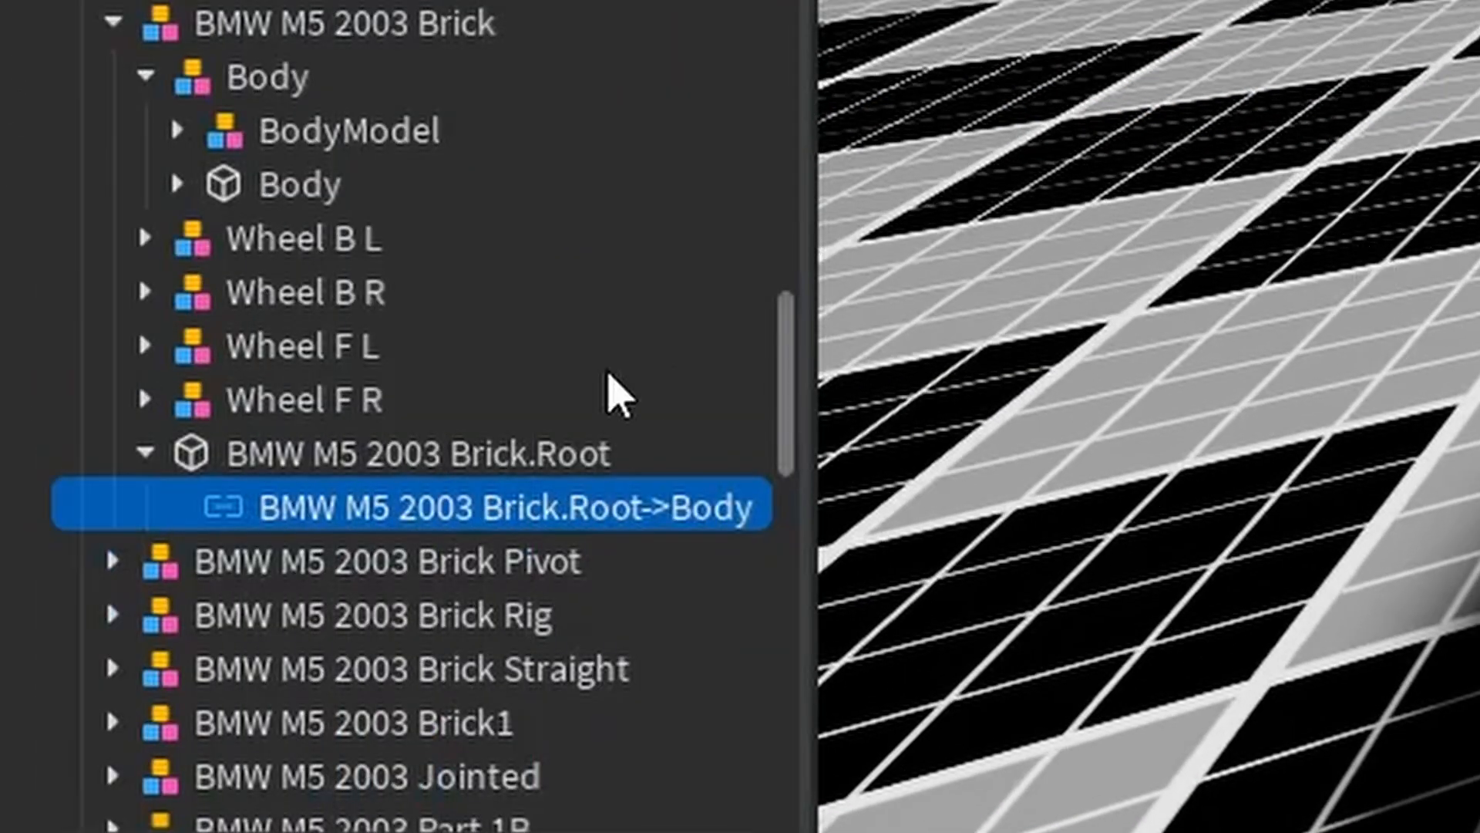
click(179, 183)
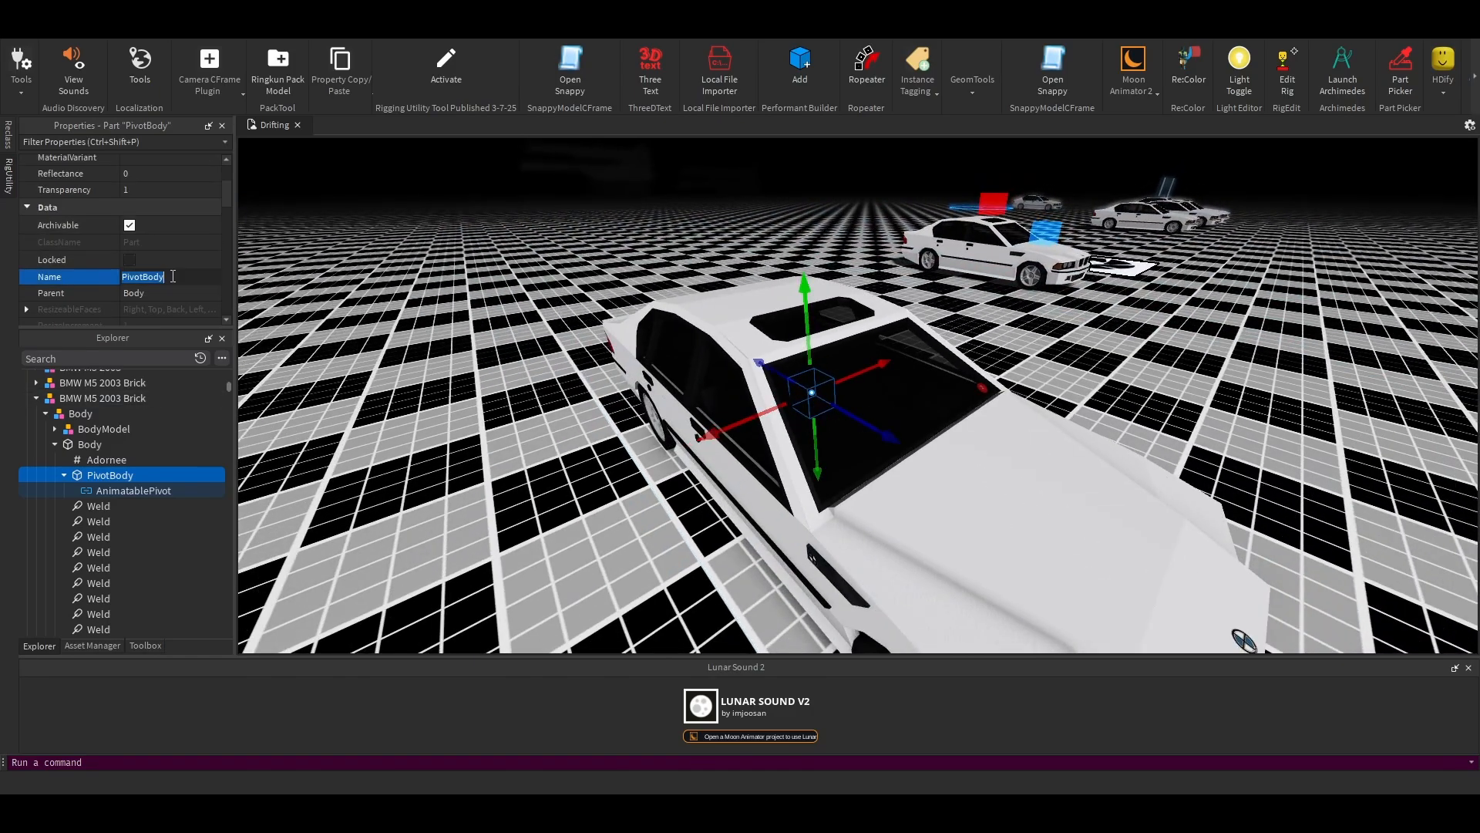
Name a Curve pivot, then review the AnimatablePivots under PivotBody and CurvePivot.
text(Curve)
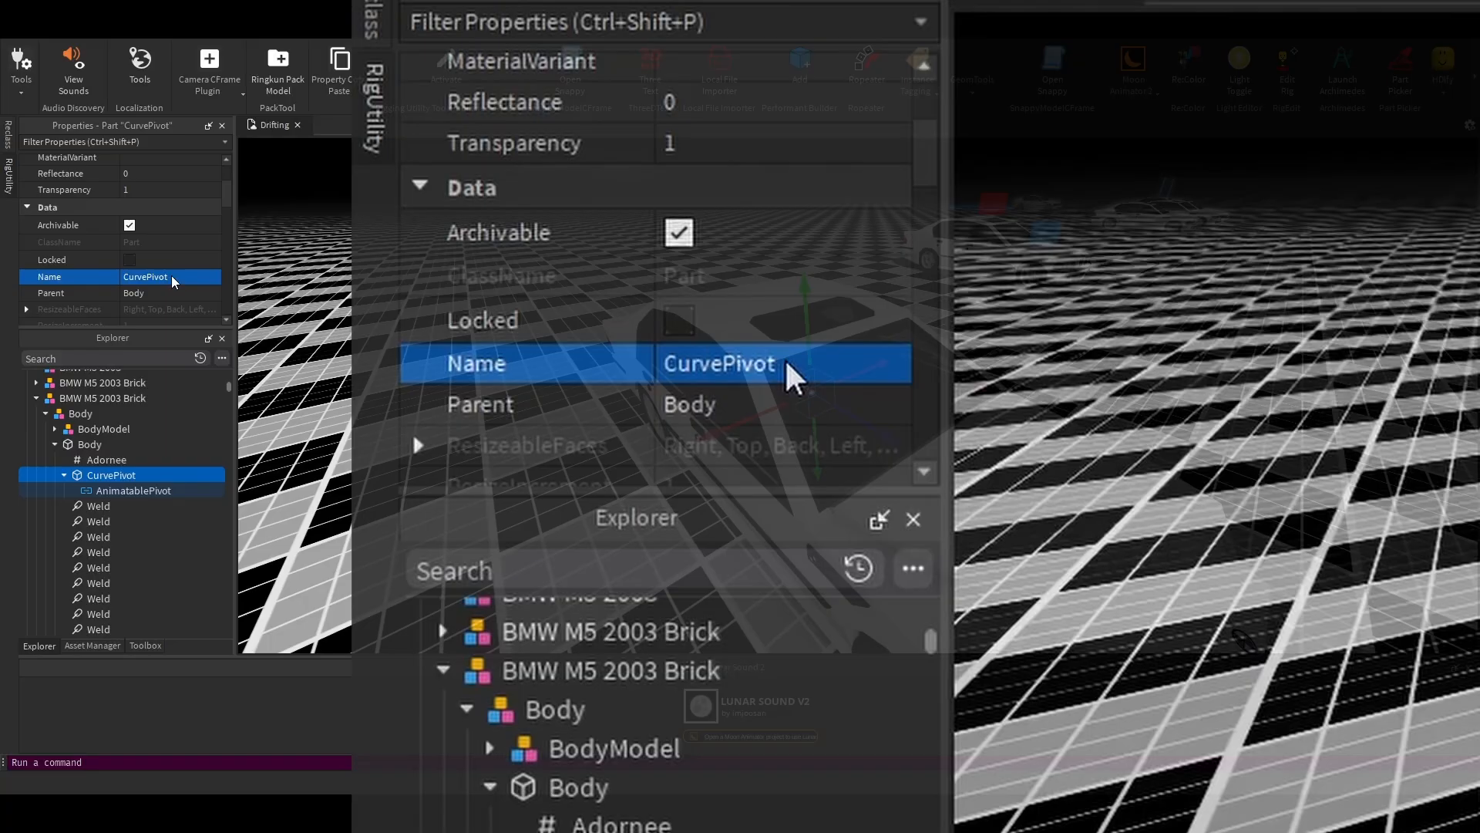
click(133, 490)
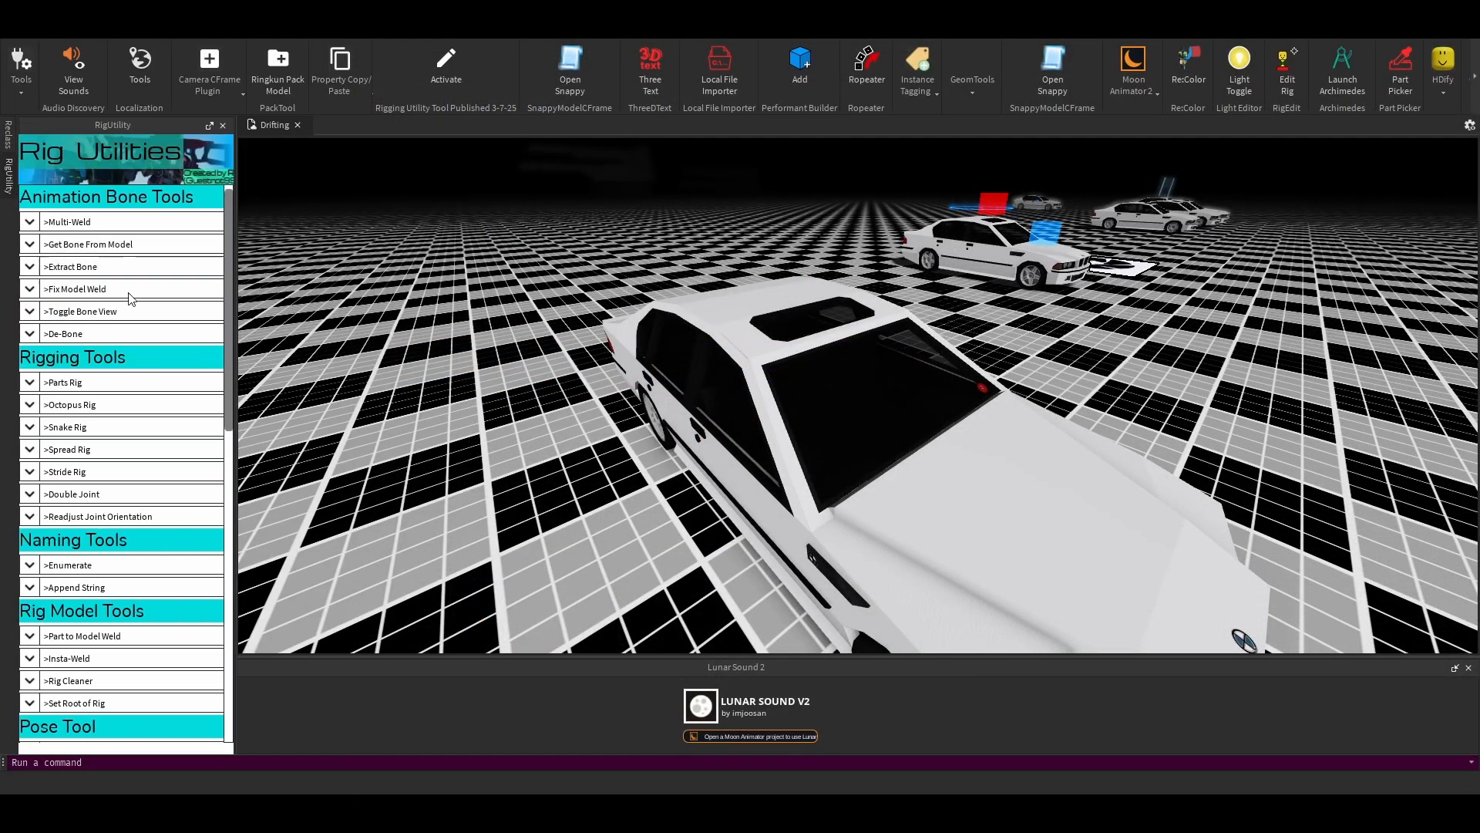
mouse_move(123, 677)
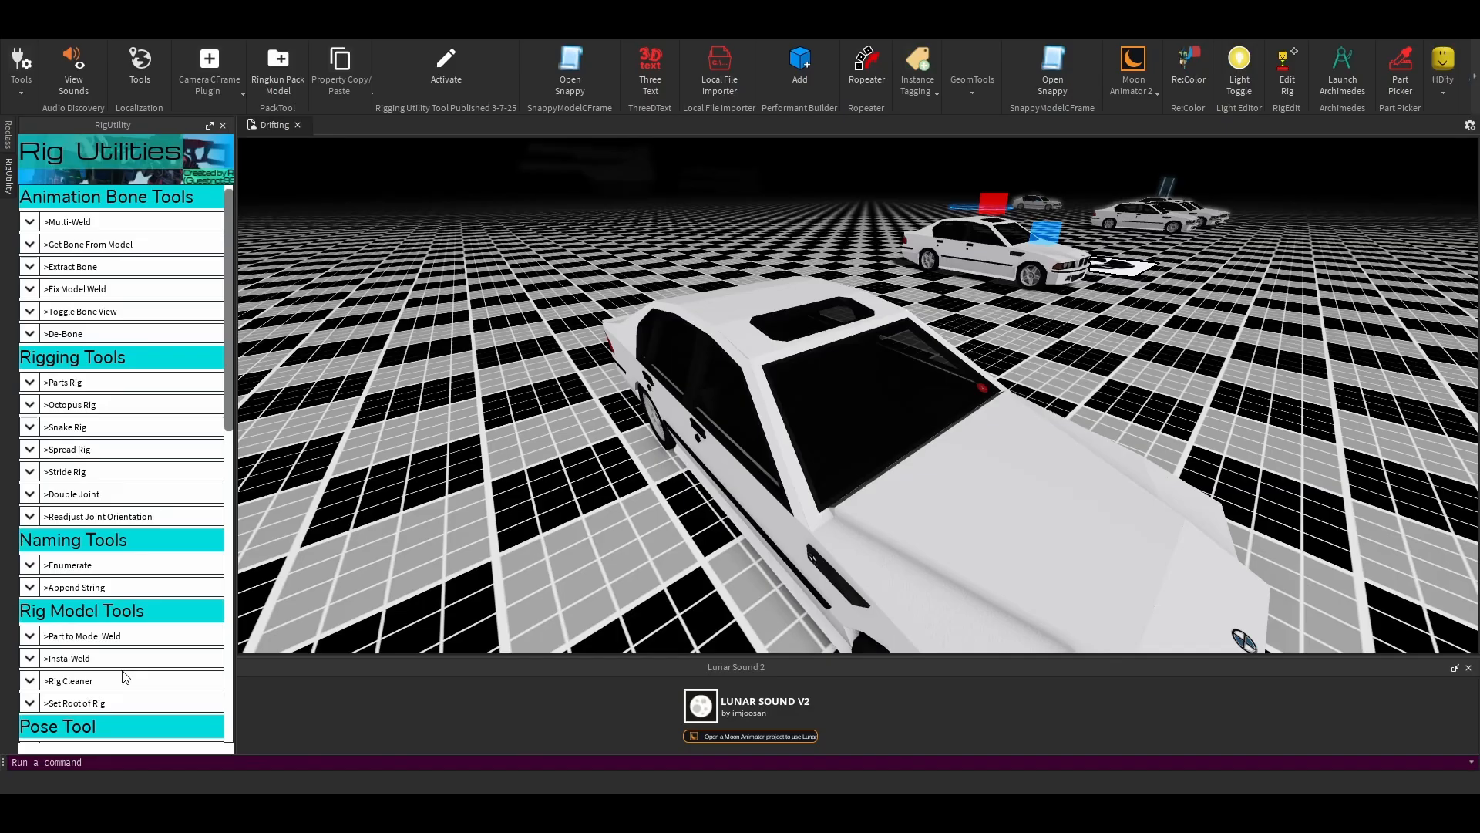
mouse_move(141, 292)
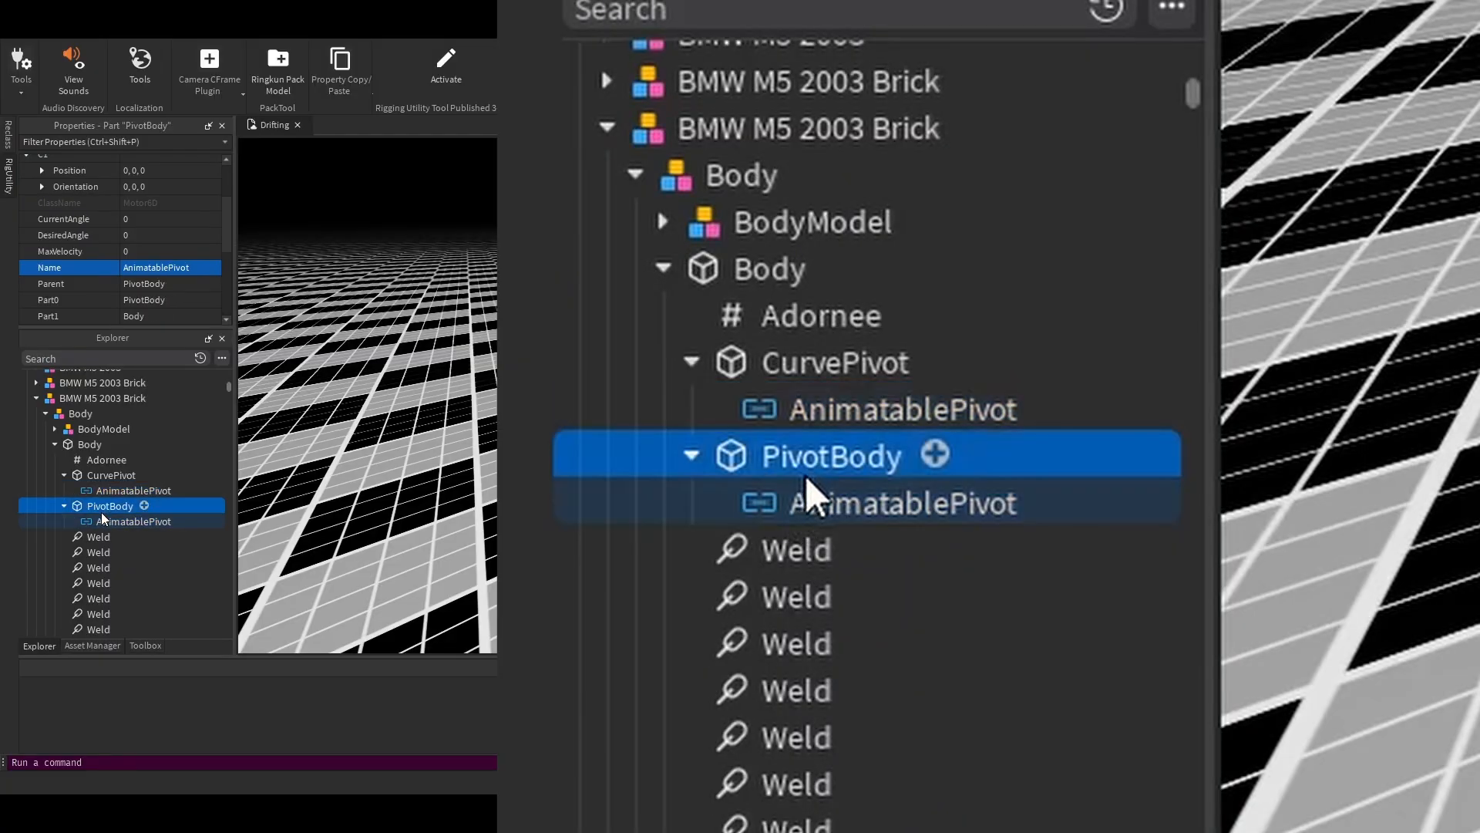
click(902, 503)
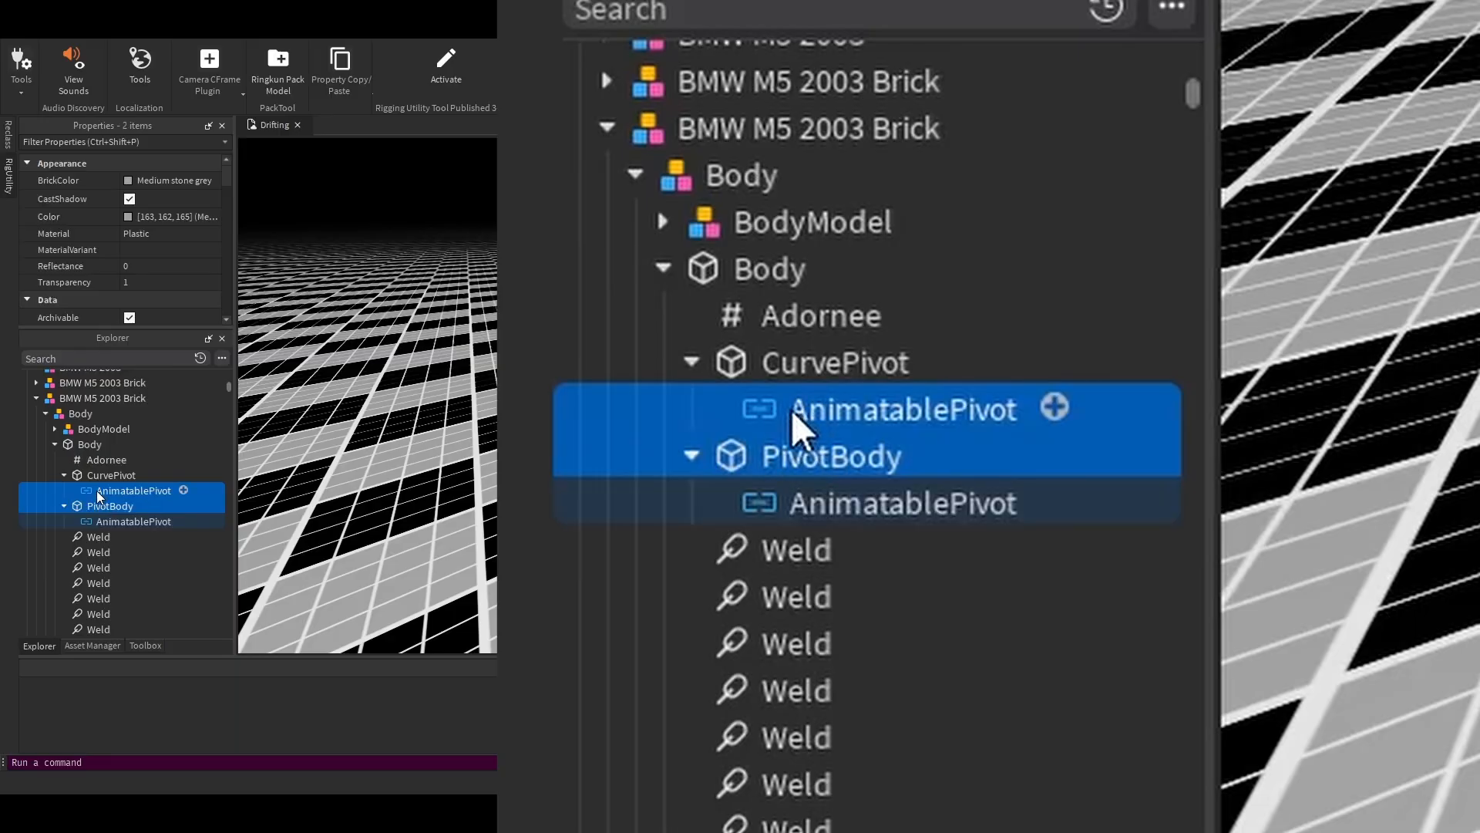
click(110, 506)
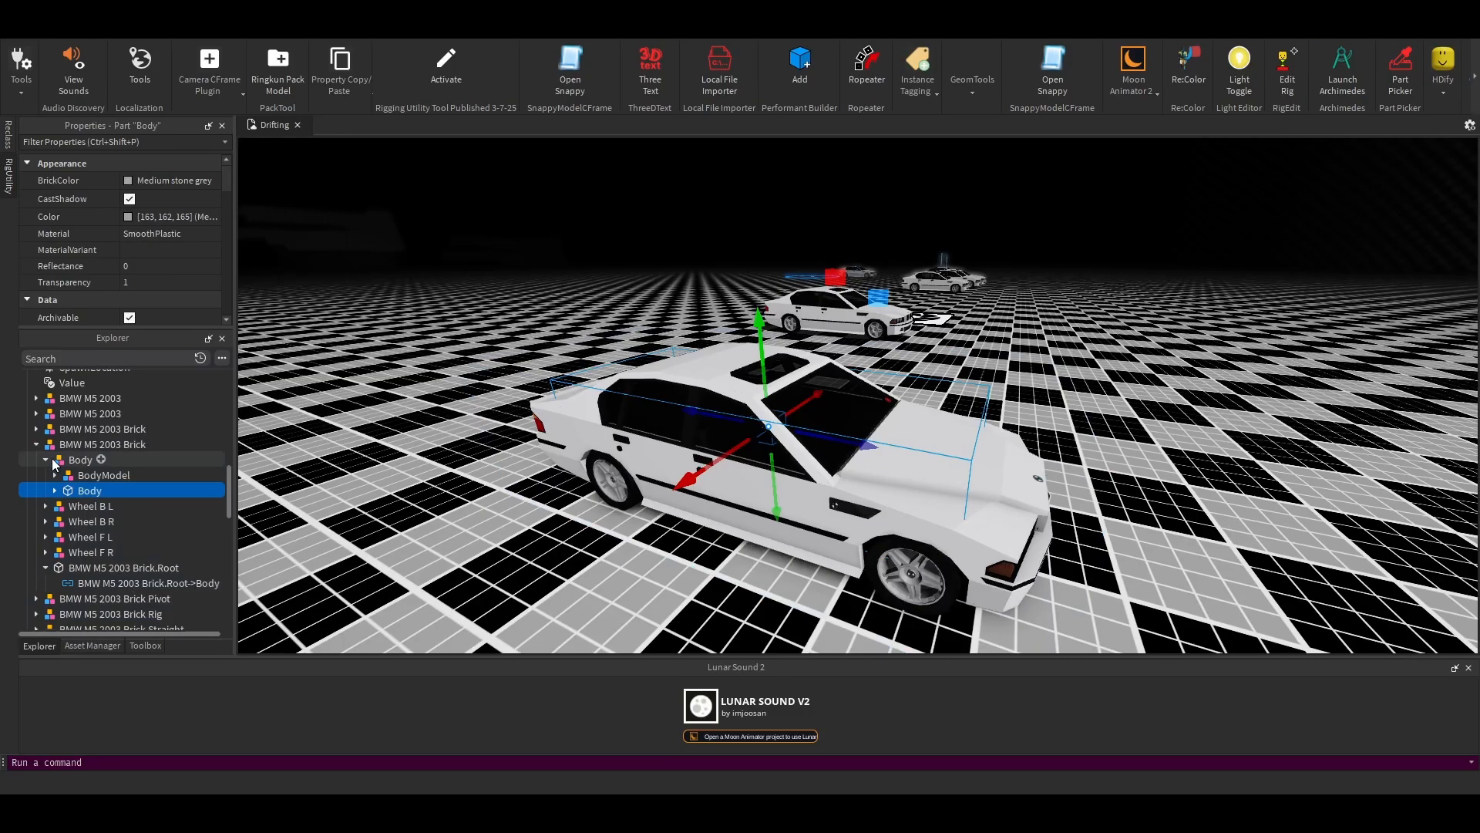
Nest PivotBodyPivot inside BodyPivot under CurvePivot and point the root Motor6D Part1 at it.
click(78, 460)
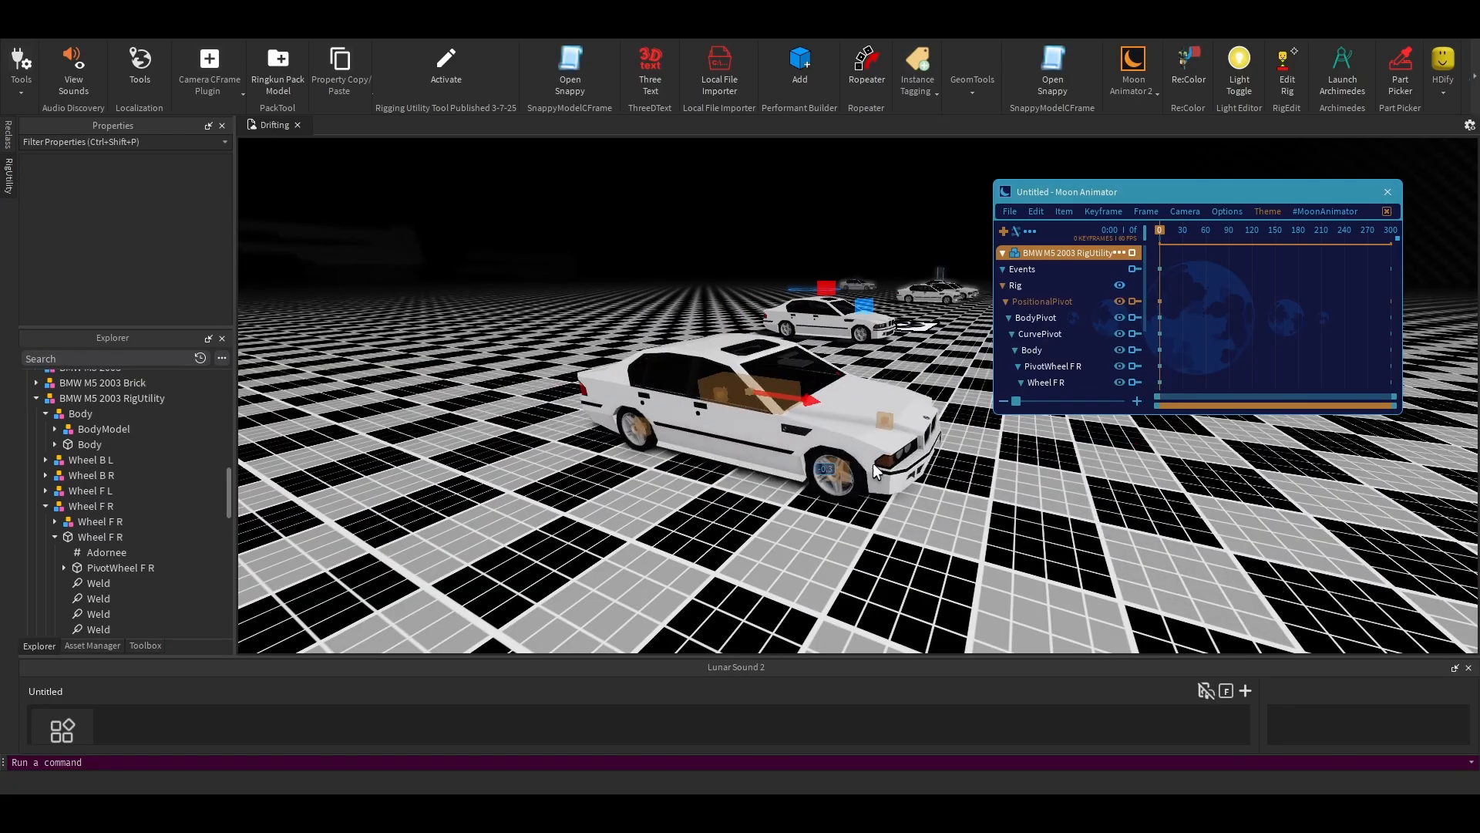
click(1036, 317)
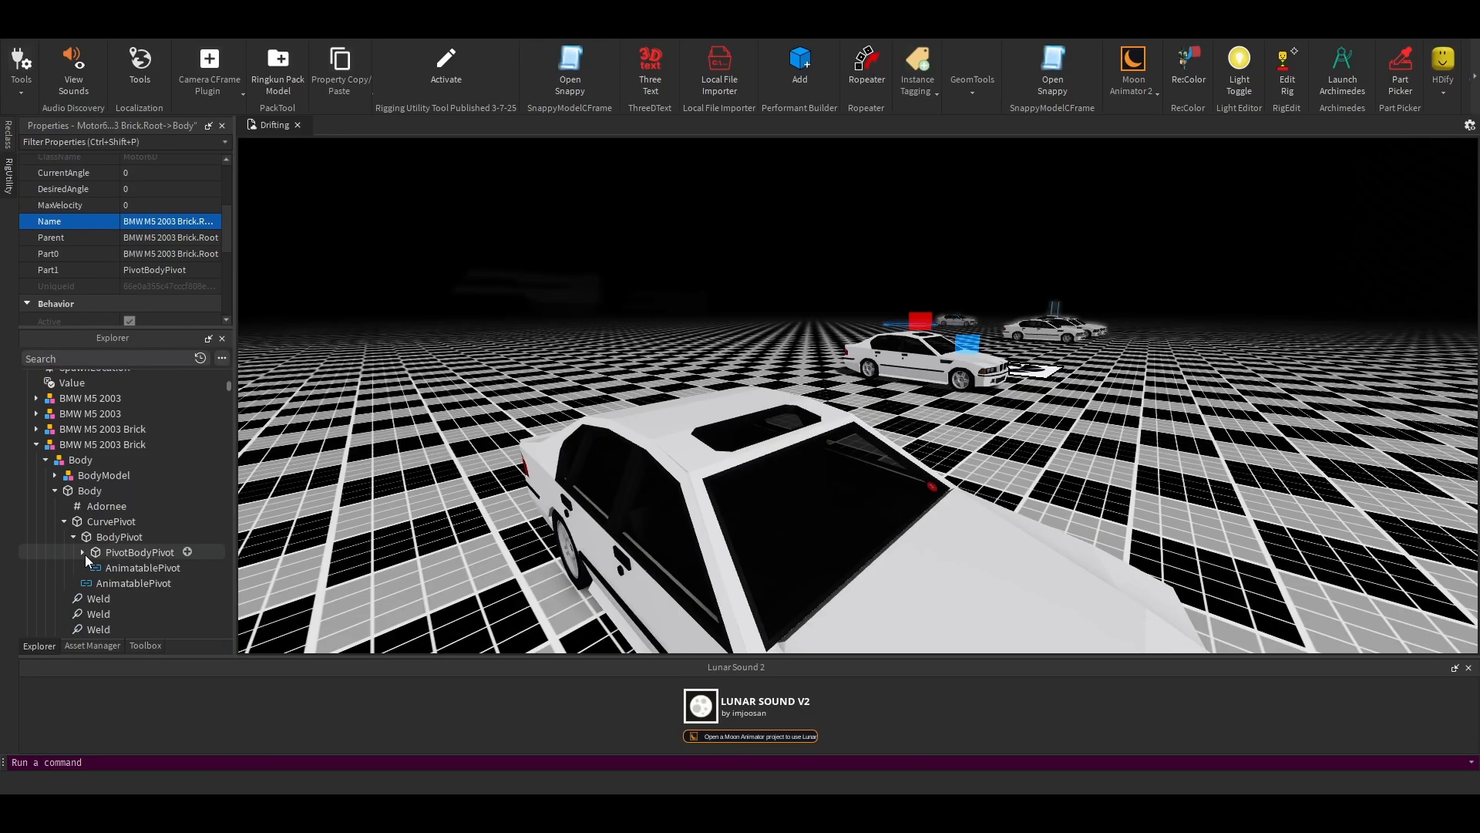
Check PivotBodyPivot's position, then launch Moon Animator 2 from the toolbar.
click(140, 552)
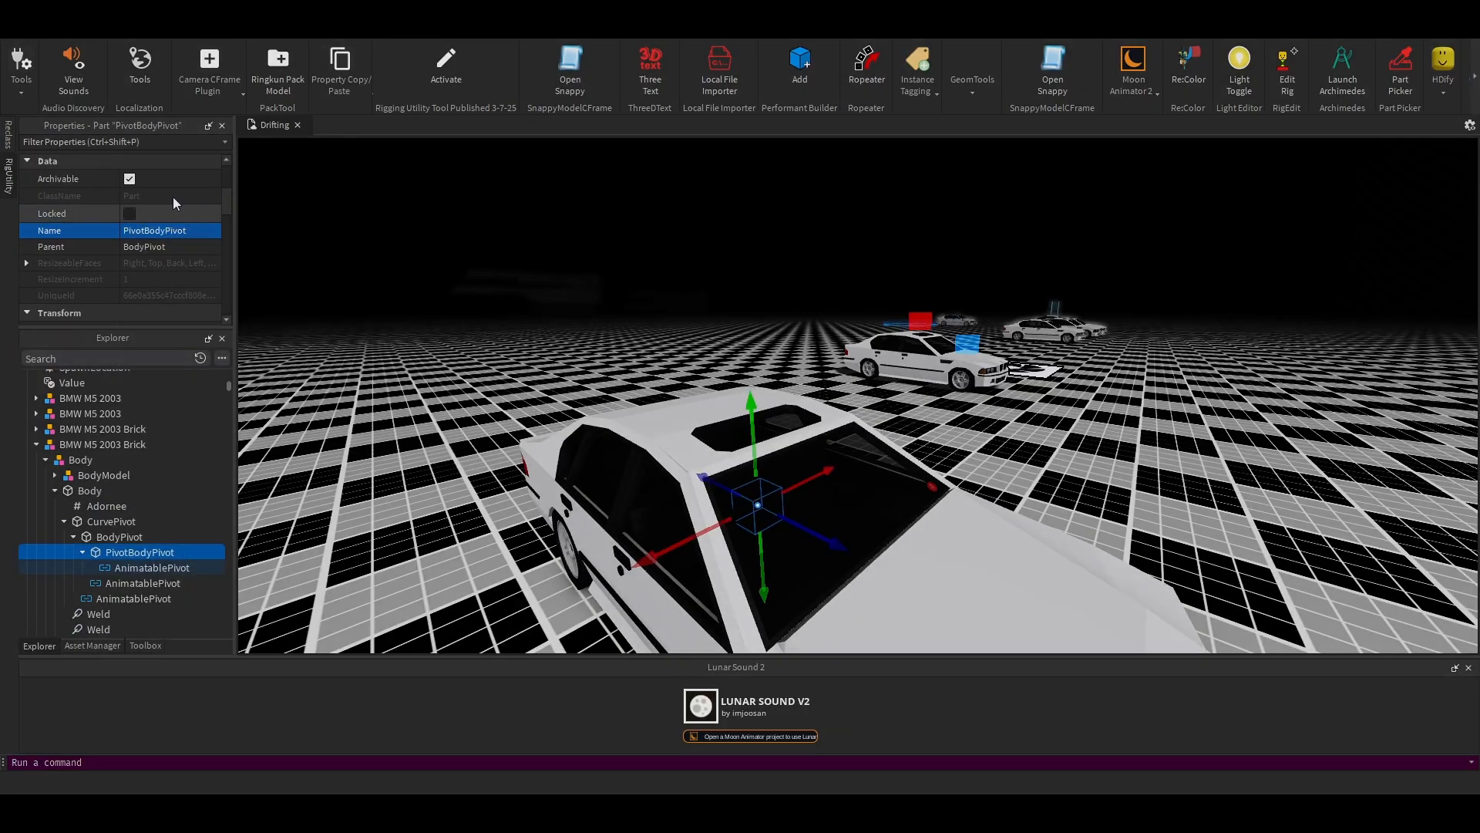
click(1131, 66)
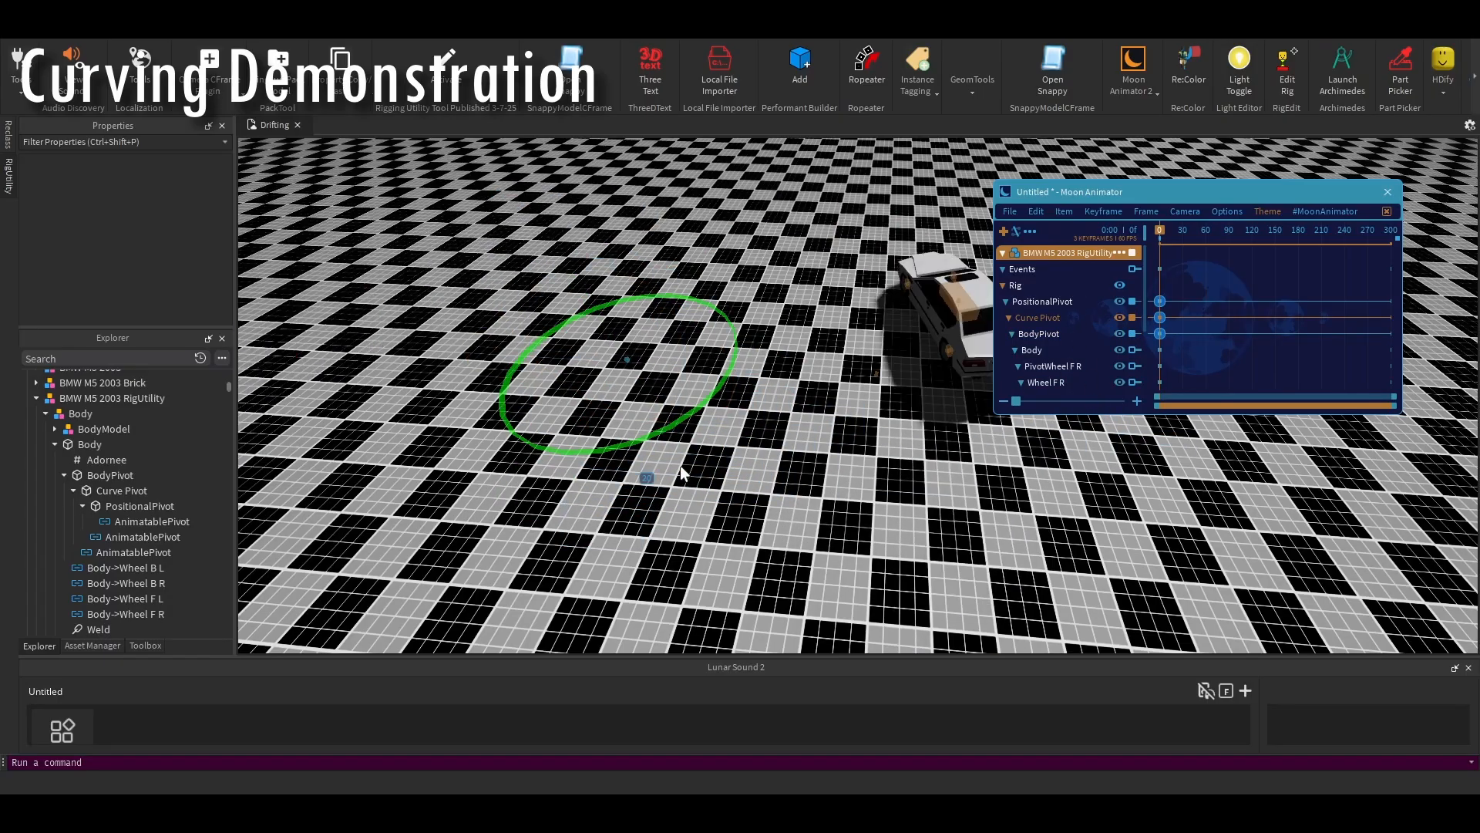
Keyframe the PositionalPivot, Curve Pivot, BodyPivot, Body and Wheel F R tracks through frame 191.
click(1039, 333)
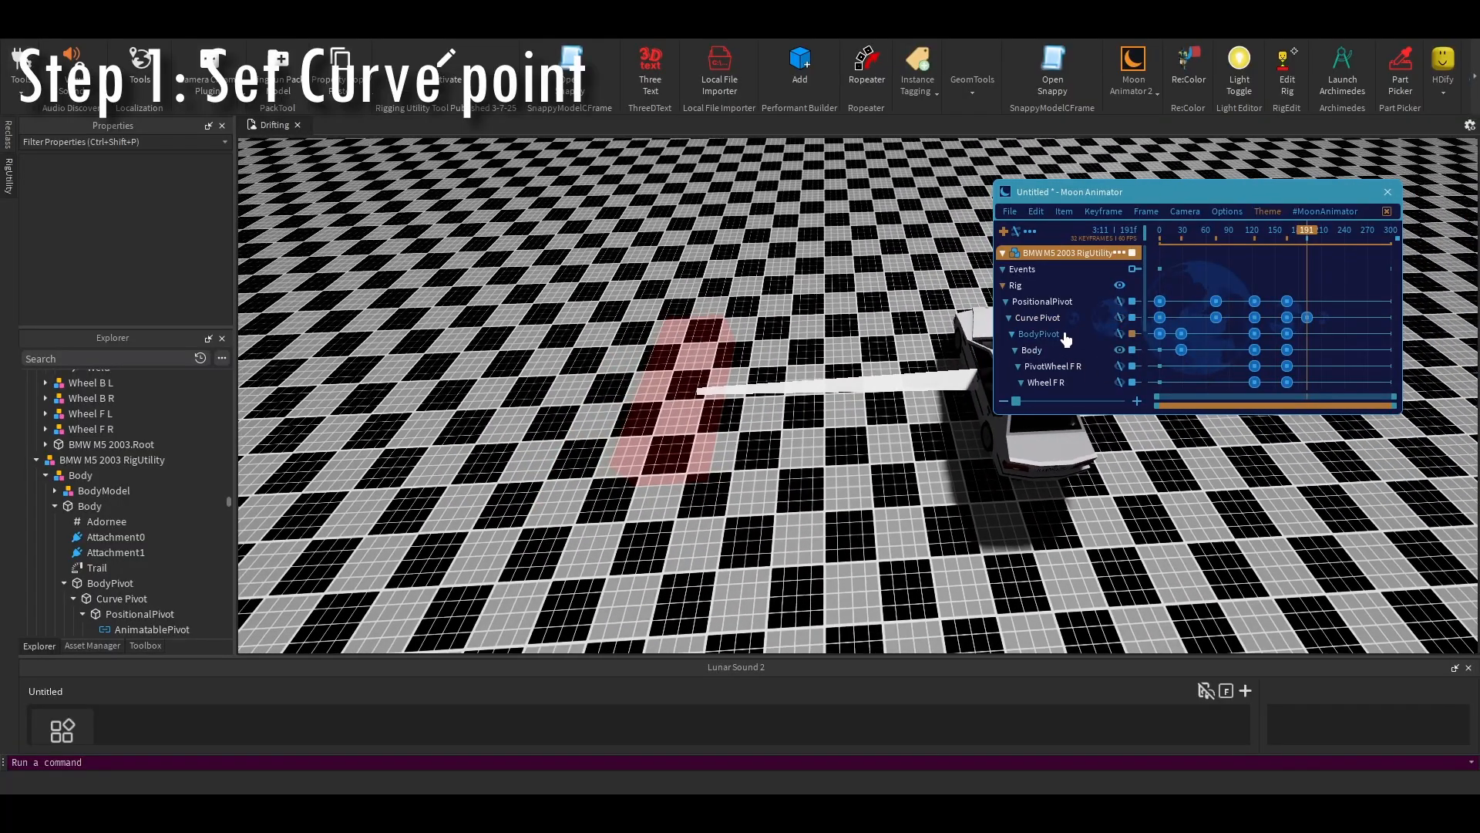
Onion-skin the BodyPivot pose and extend the Body and wheel drift keyframes past frame 247.
click(1032, 350)
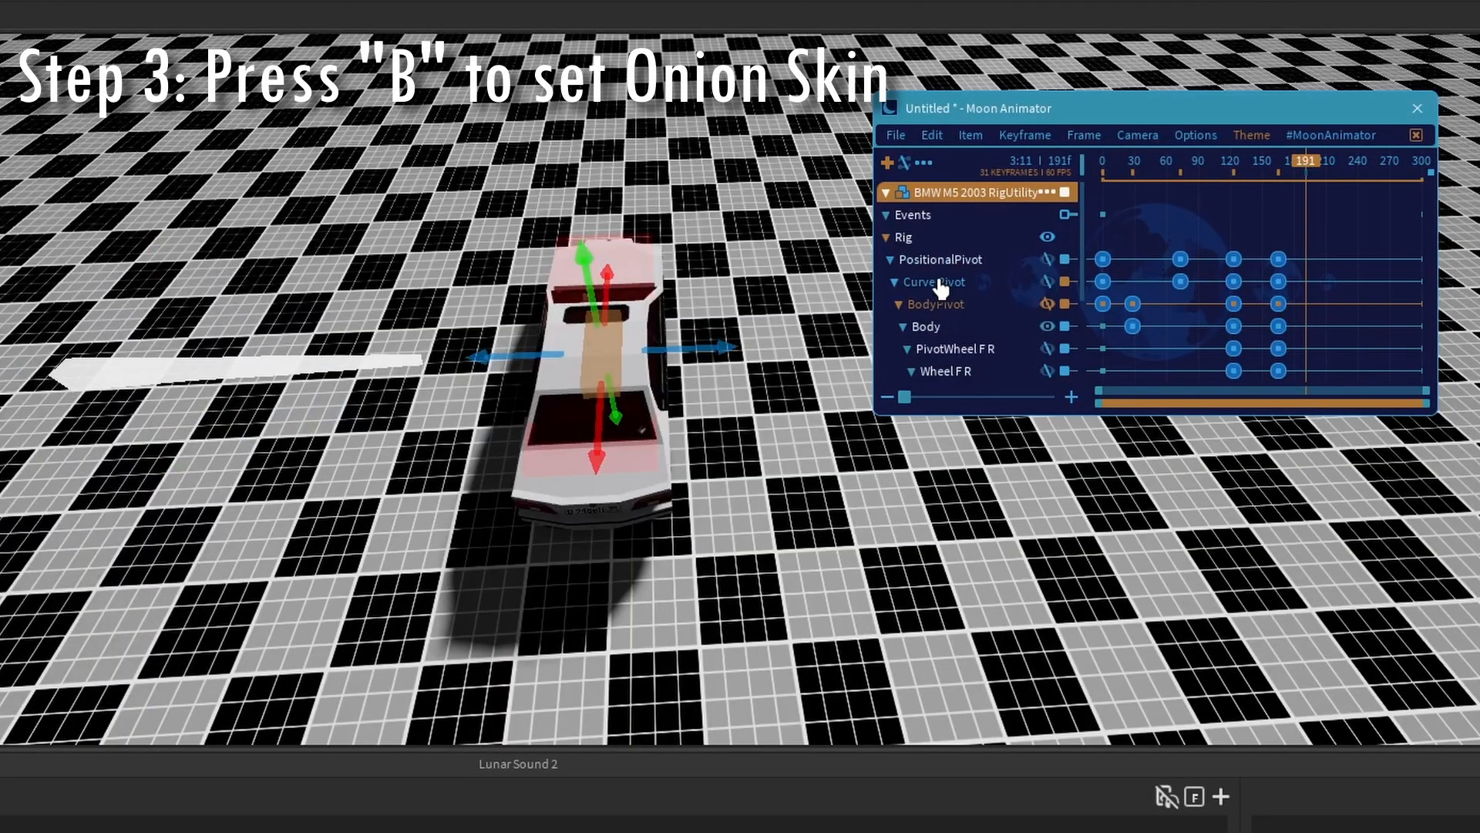
key(b)
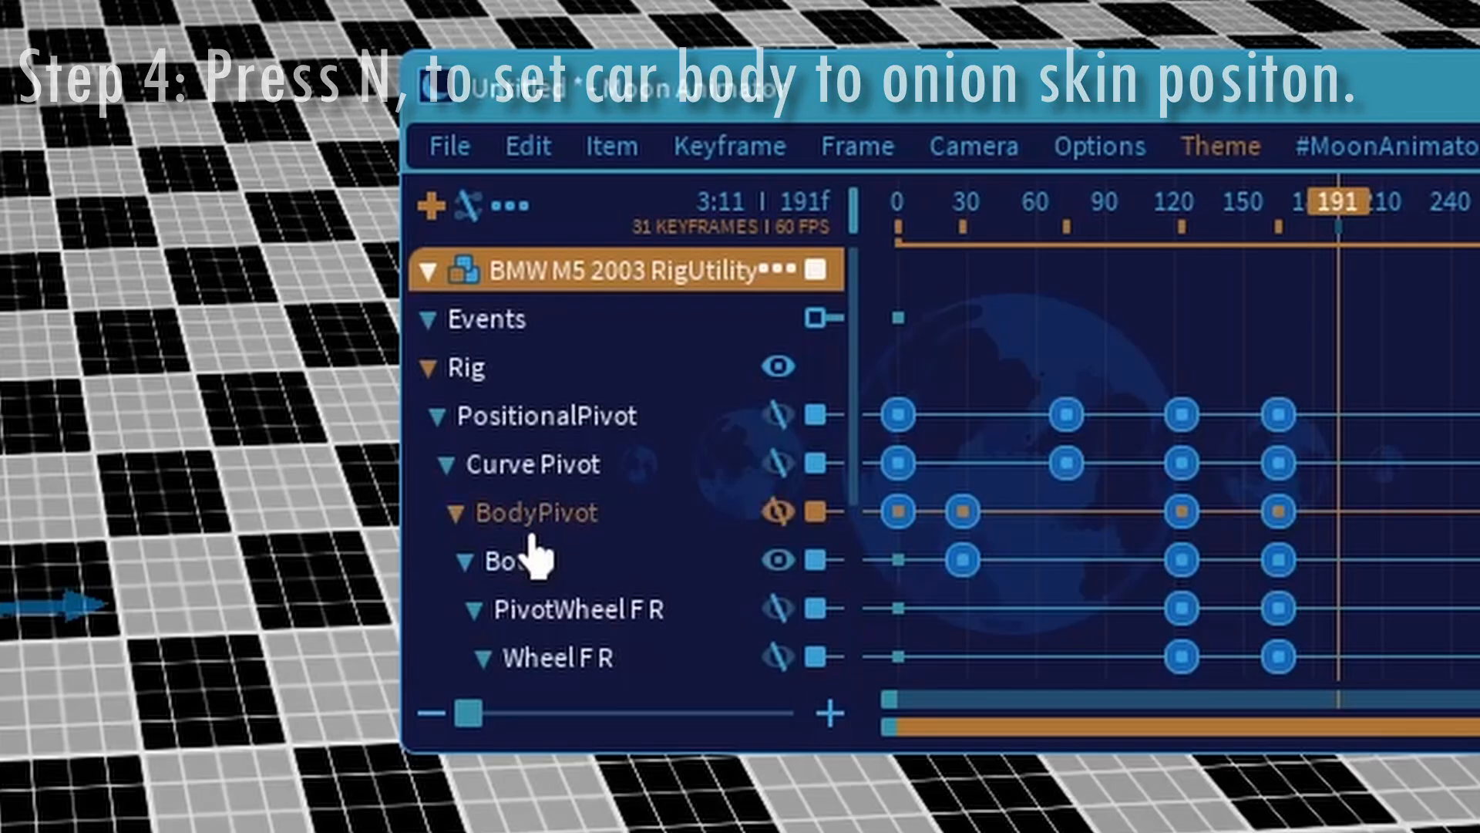
click(775, 464)
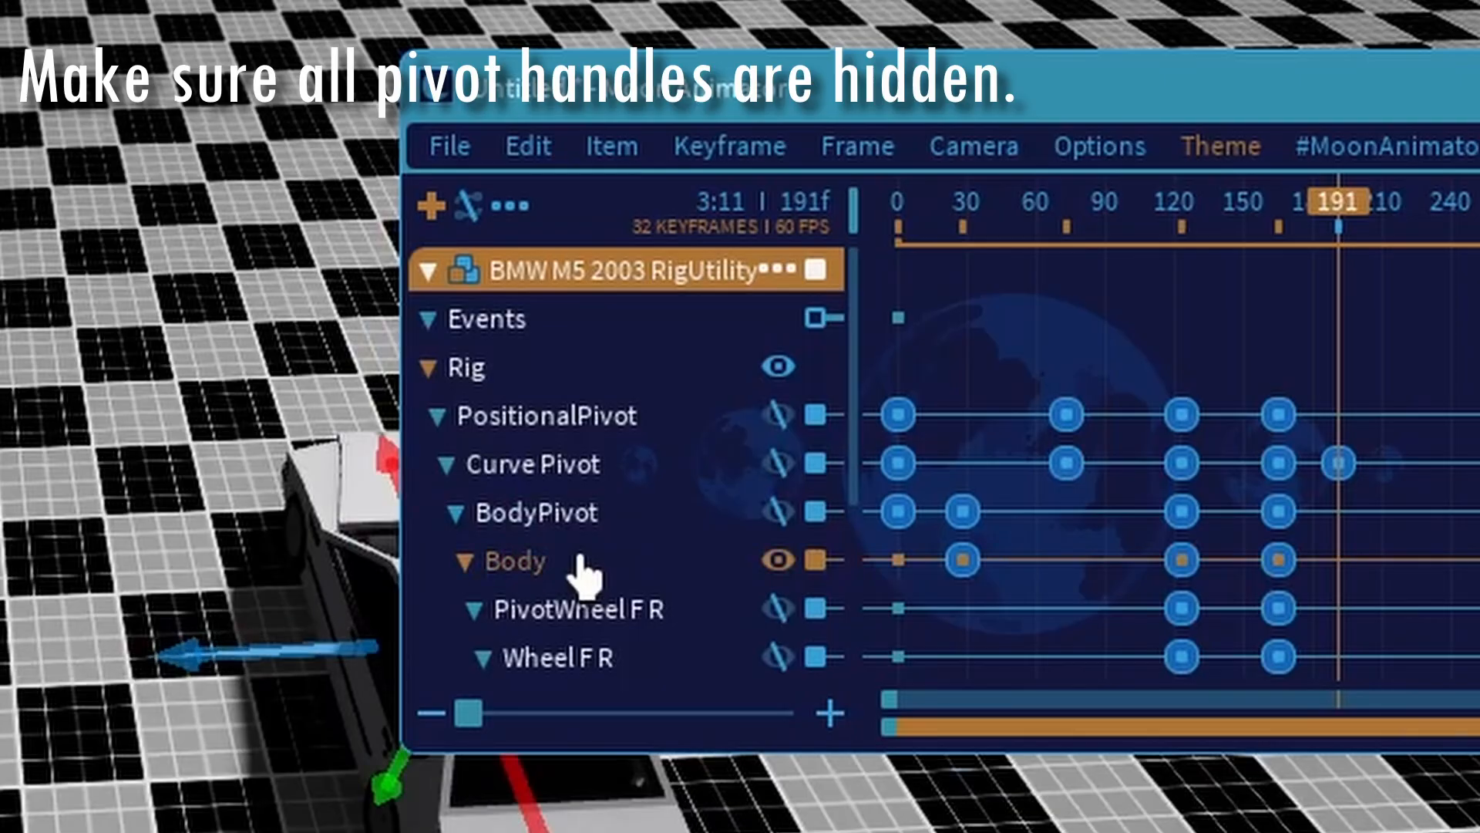
click(776, 558)
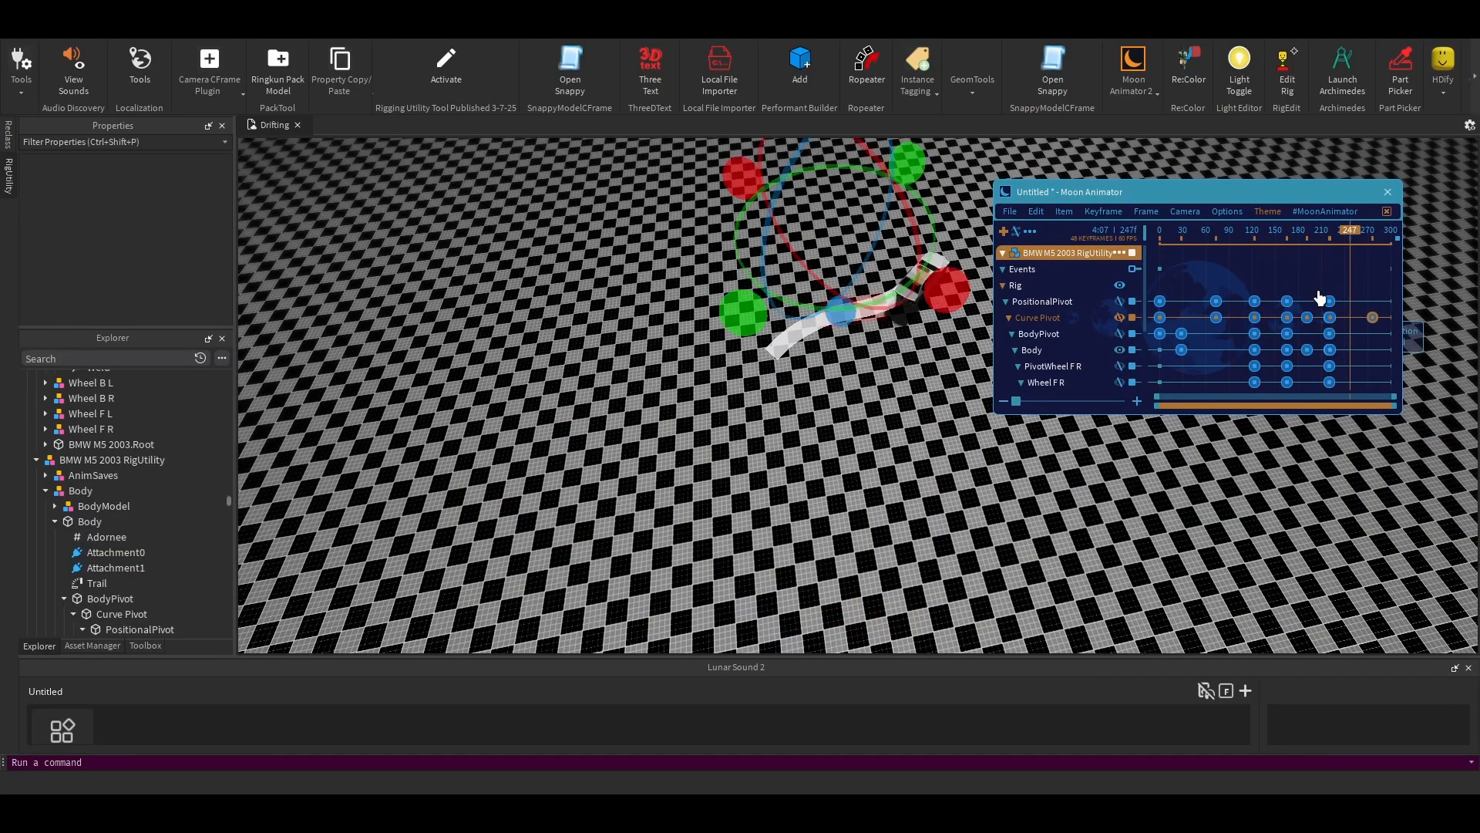
scroll(down, 3)
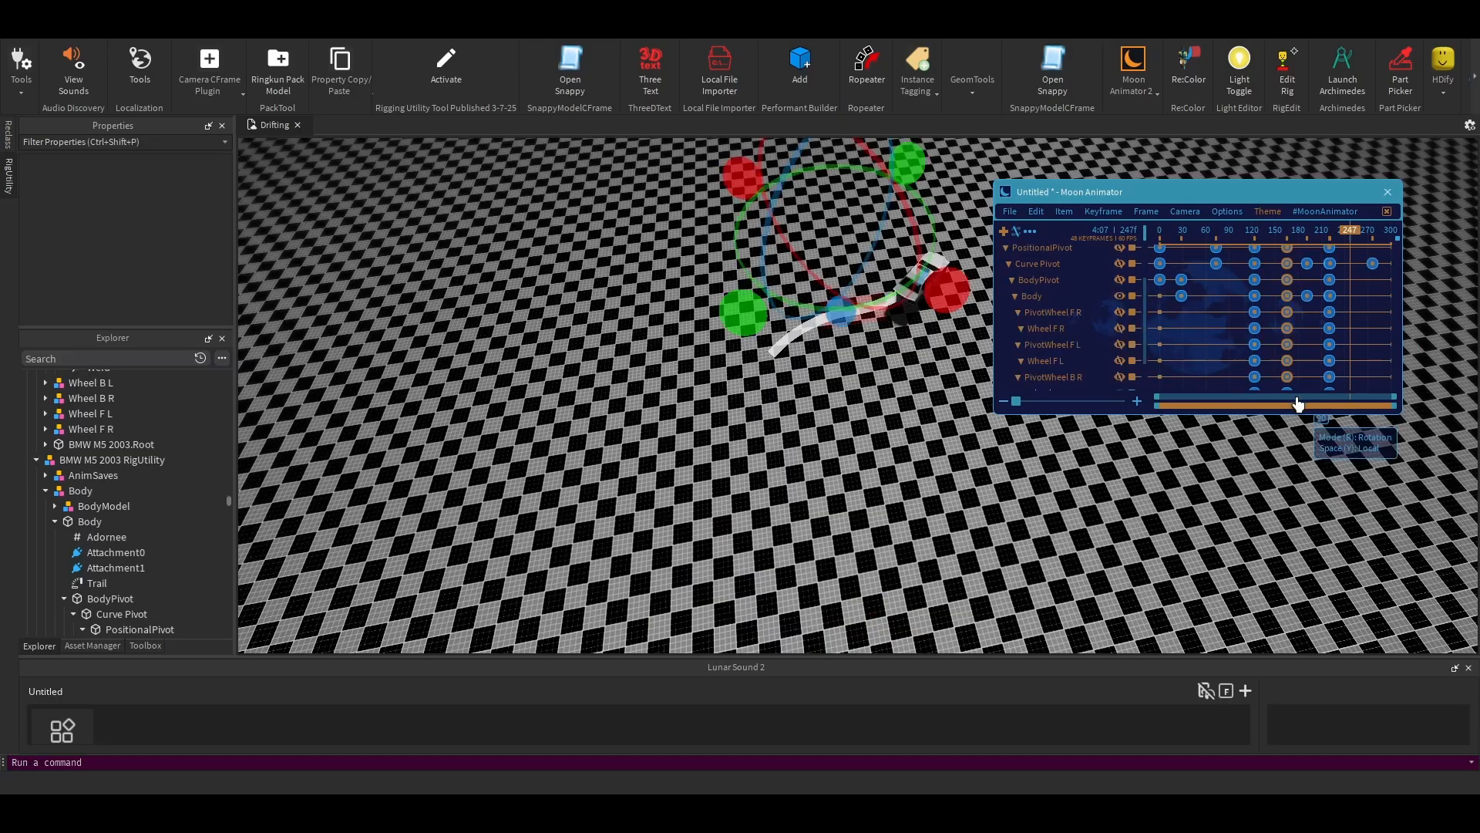
scroll(down, 3)
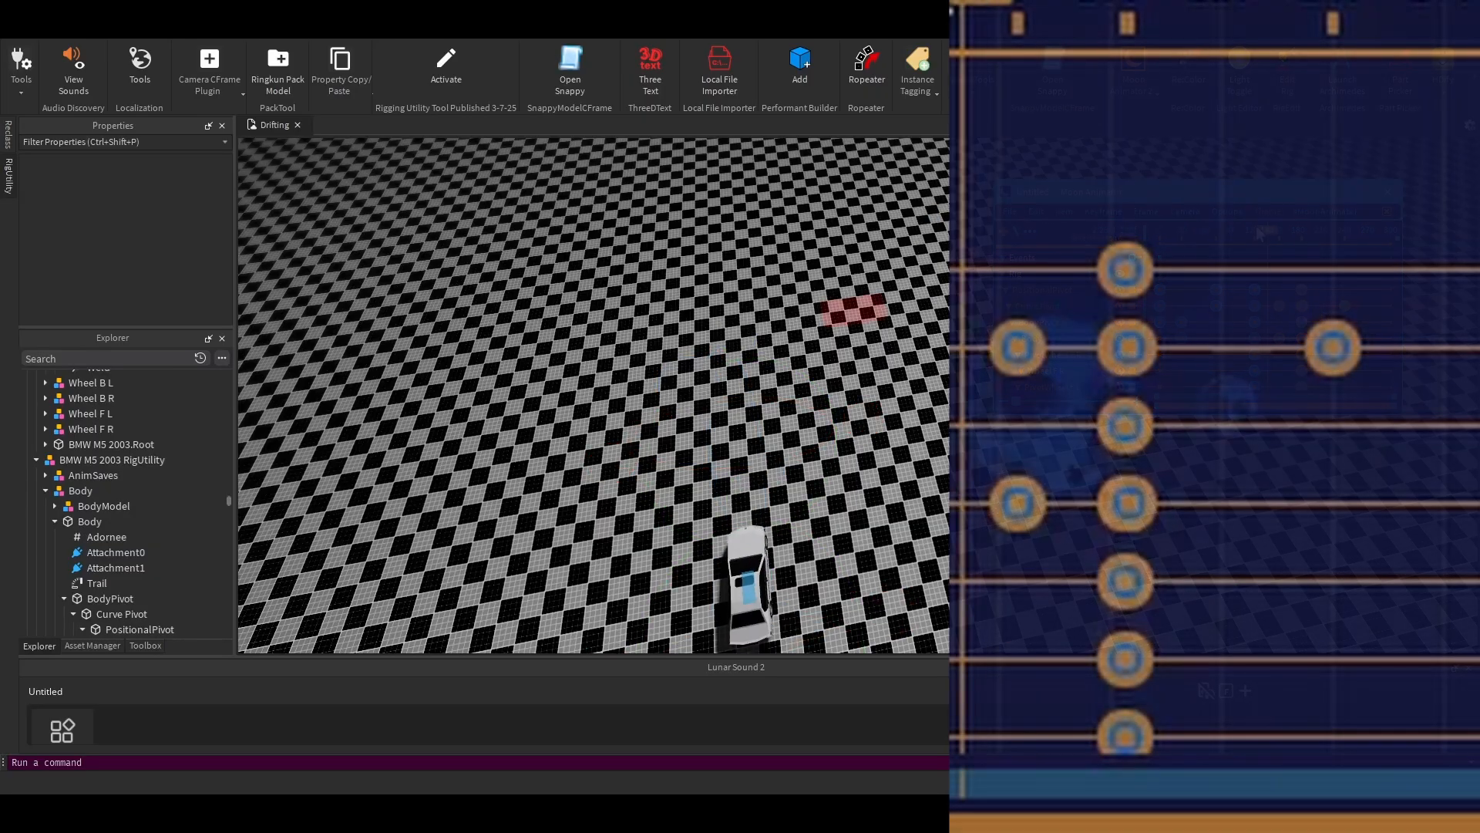
Play the drift so the BMW slides across the checkered floor leaving a curved trail.
click(745, 586)
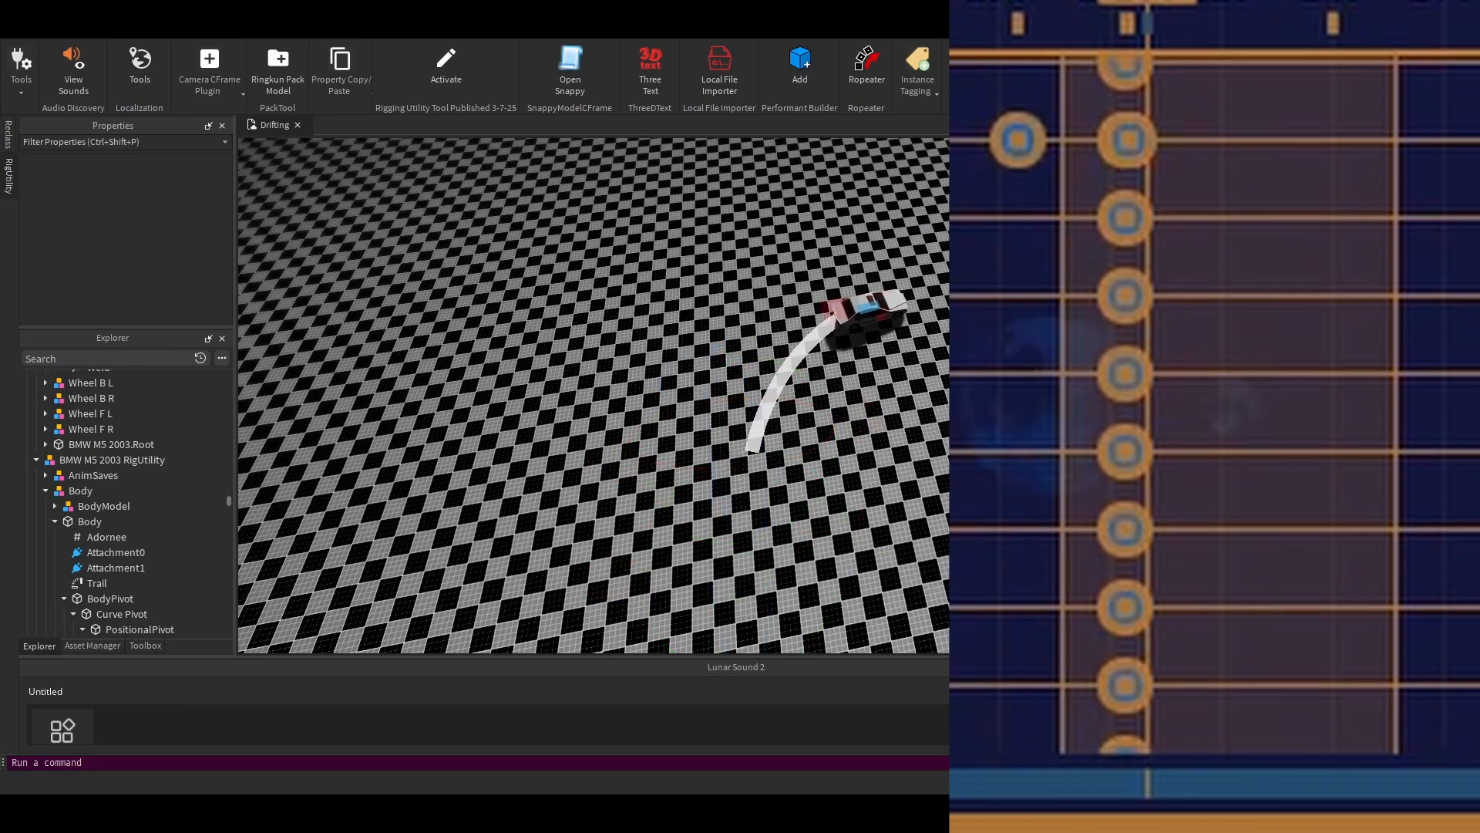
click(1130, 71)
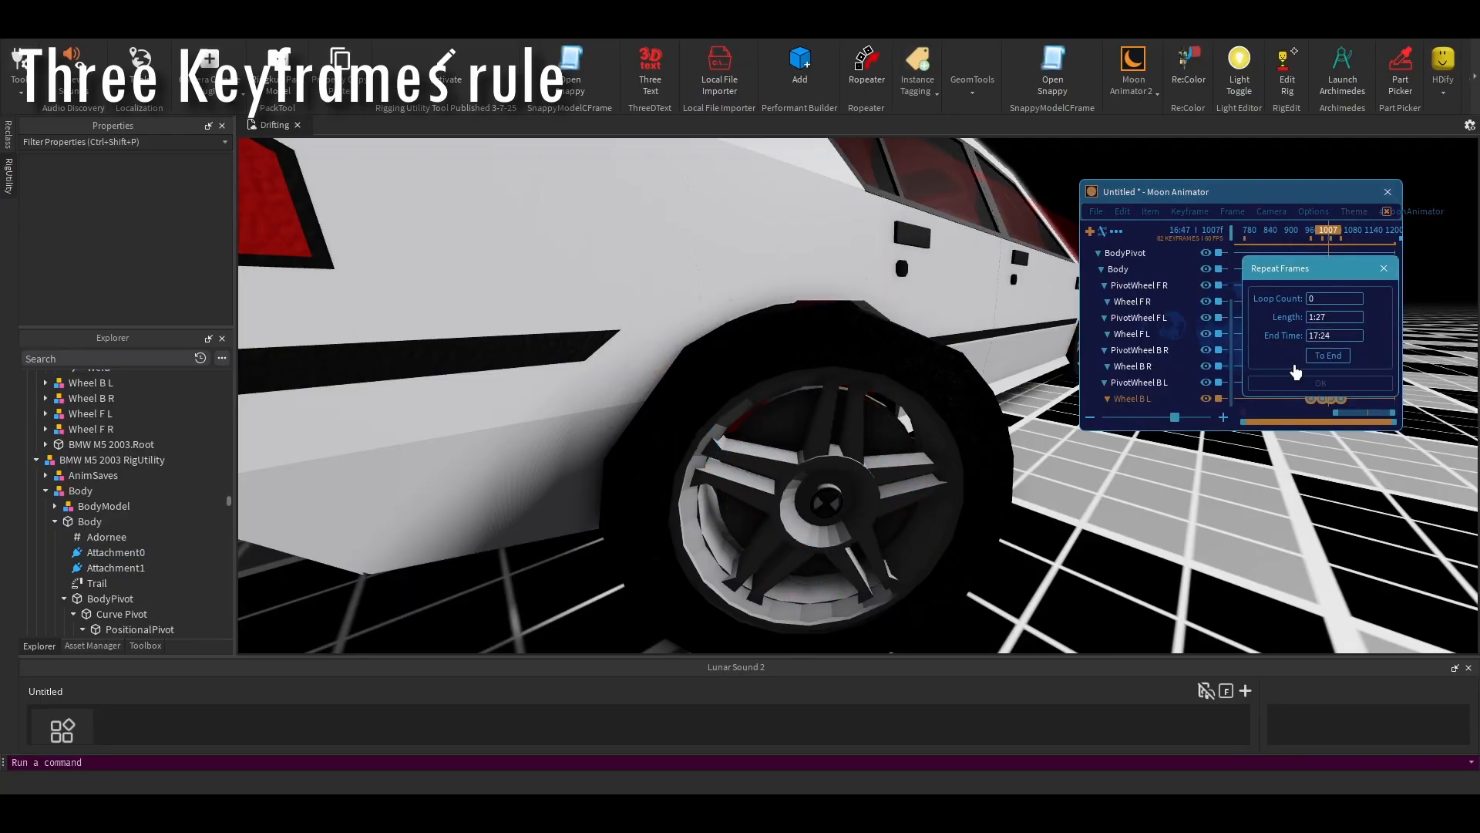
mouse_move(1326, 367)
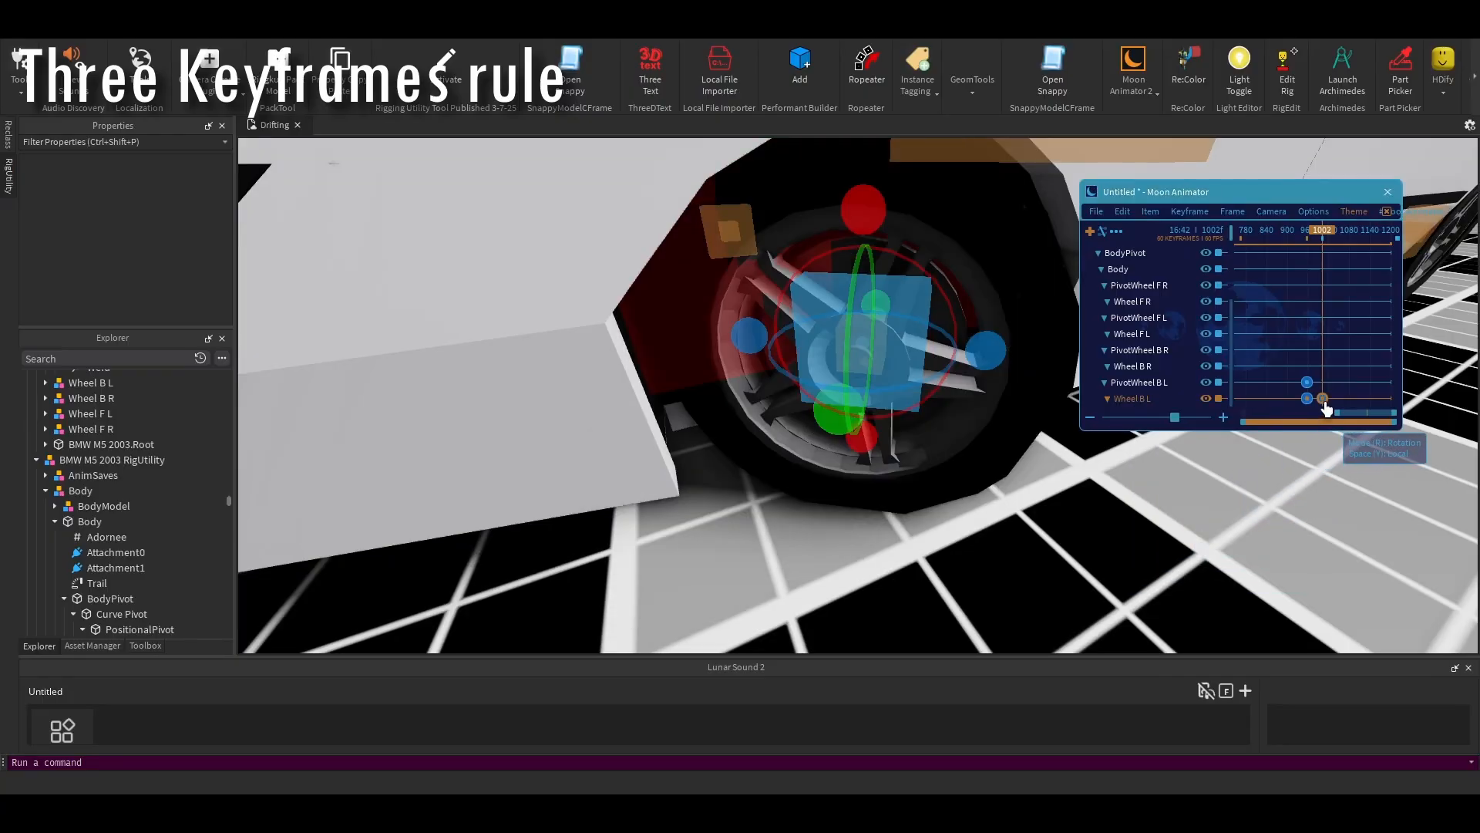
Edit the rear left wheel's rotation keyframe to keep the spin going.
double_click(1321, 397)
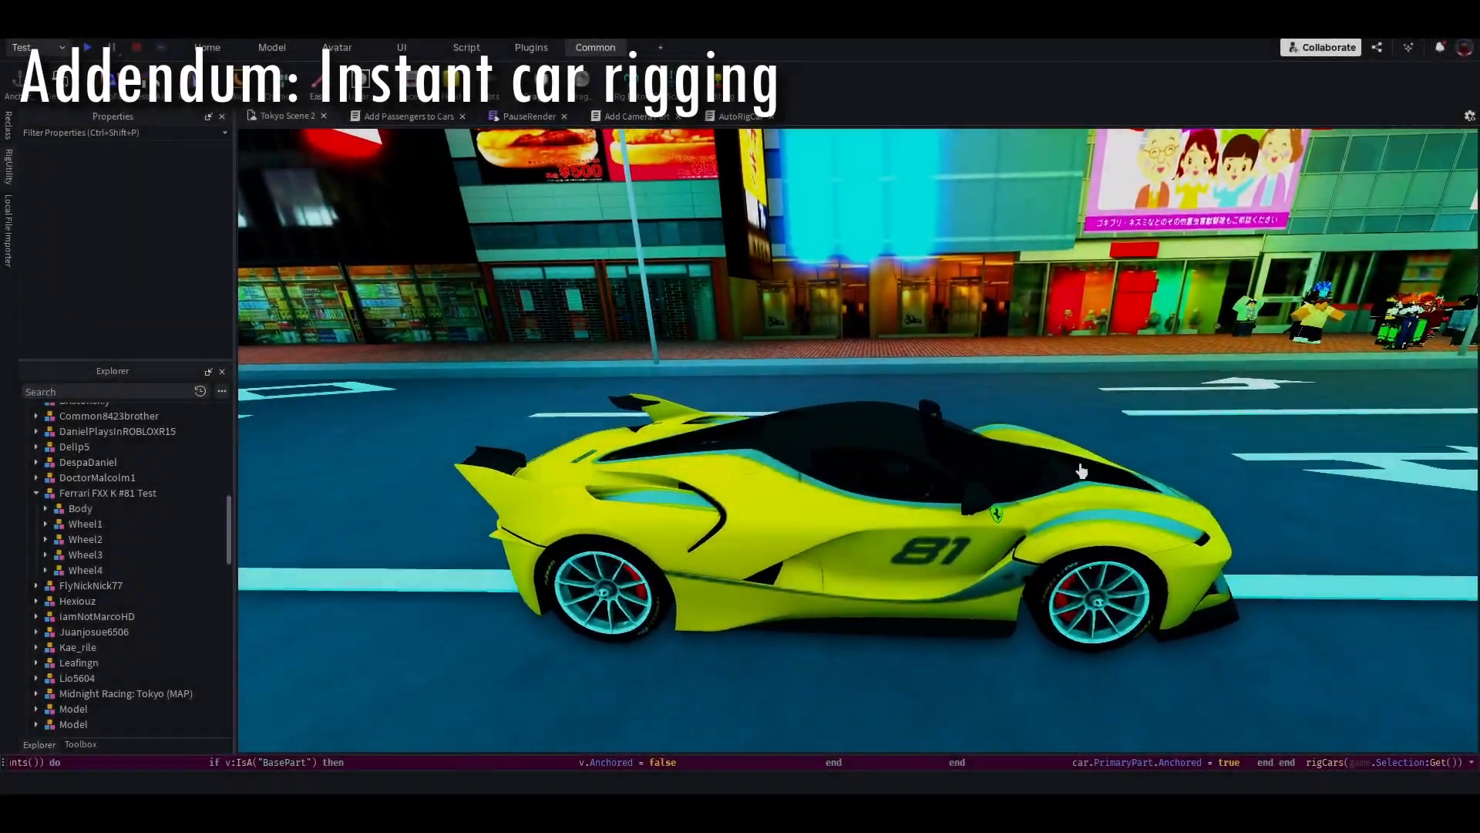
Run rigCars on the selected Ferrari FXX K #81 Test to rename its wheels to Wheel.
click(108, 492)
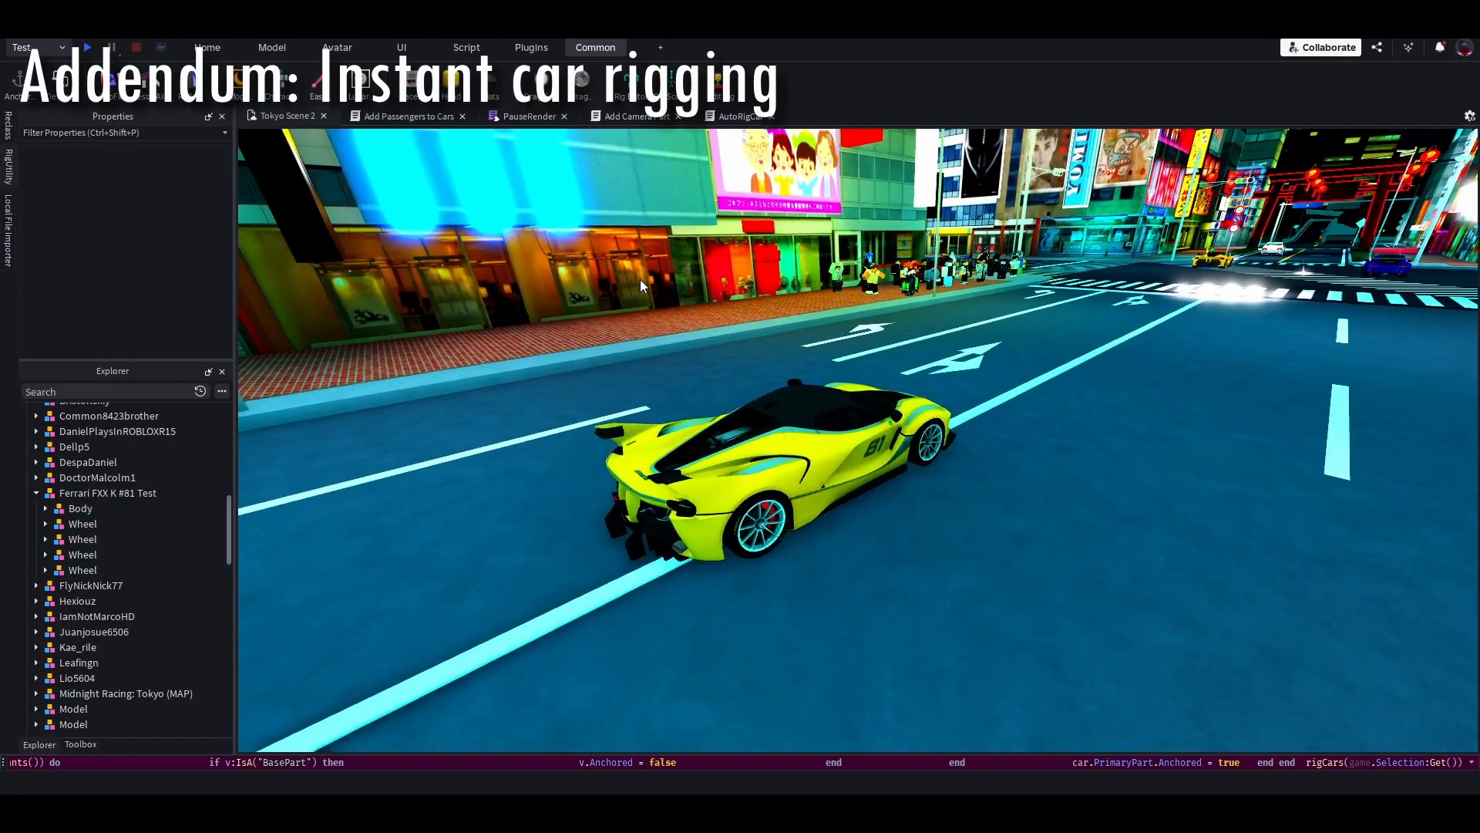
mouse_move(663, 230)
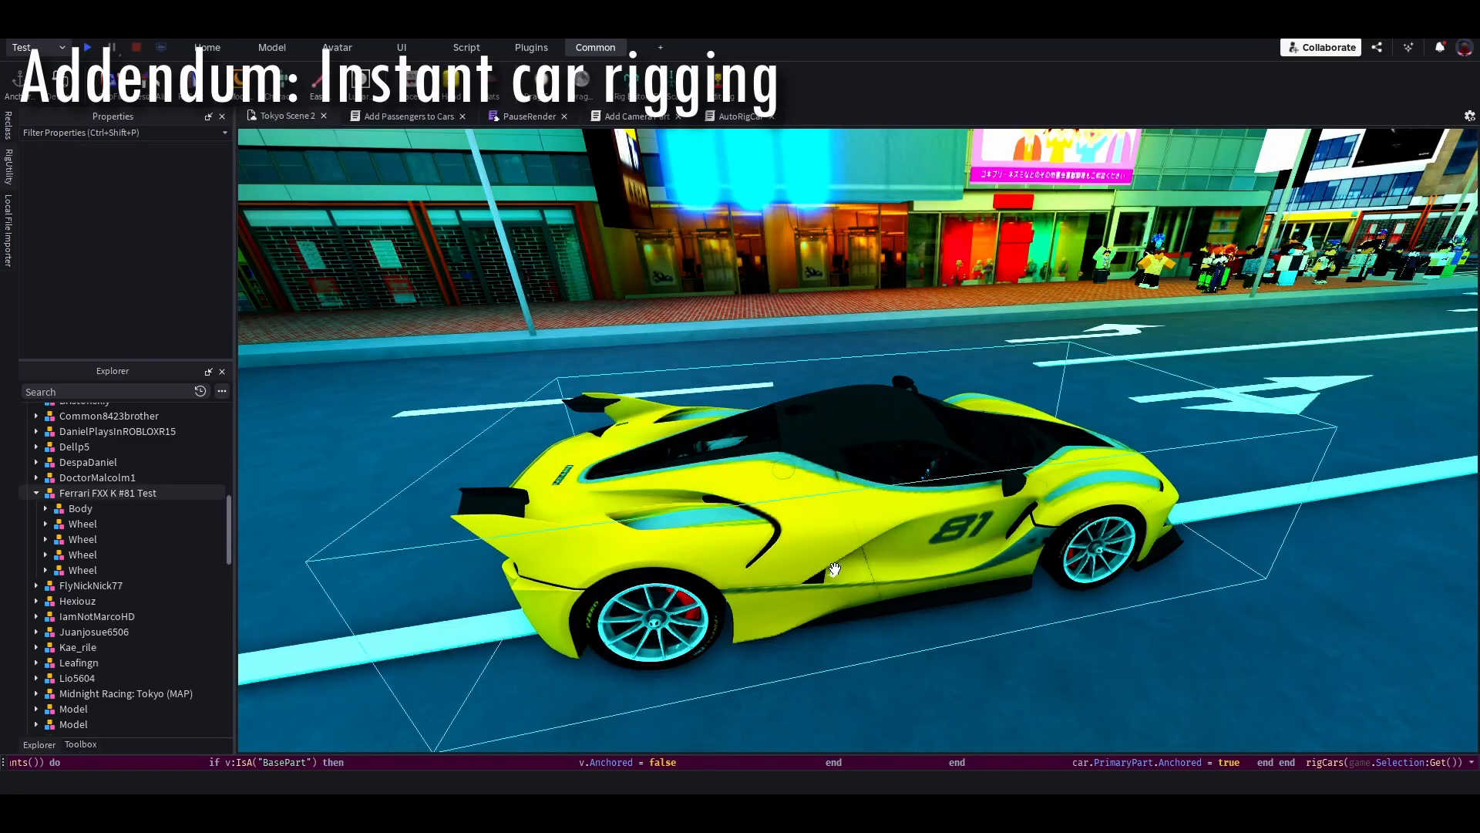
Select the Ferrari model, its Body, then its first Wheel to examine the rigged parts.
click(108, 491)
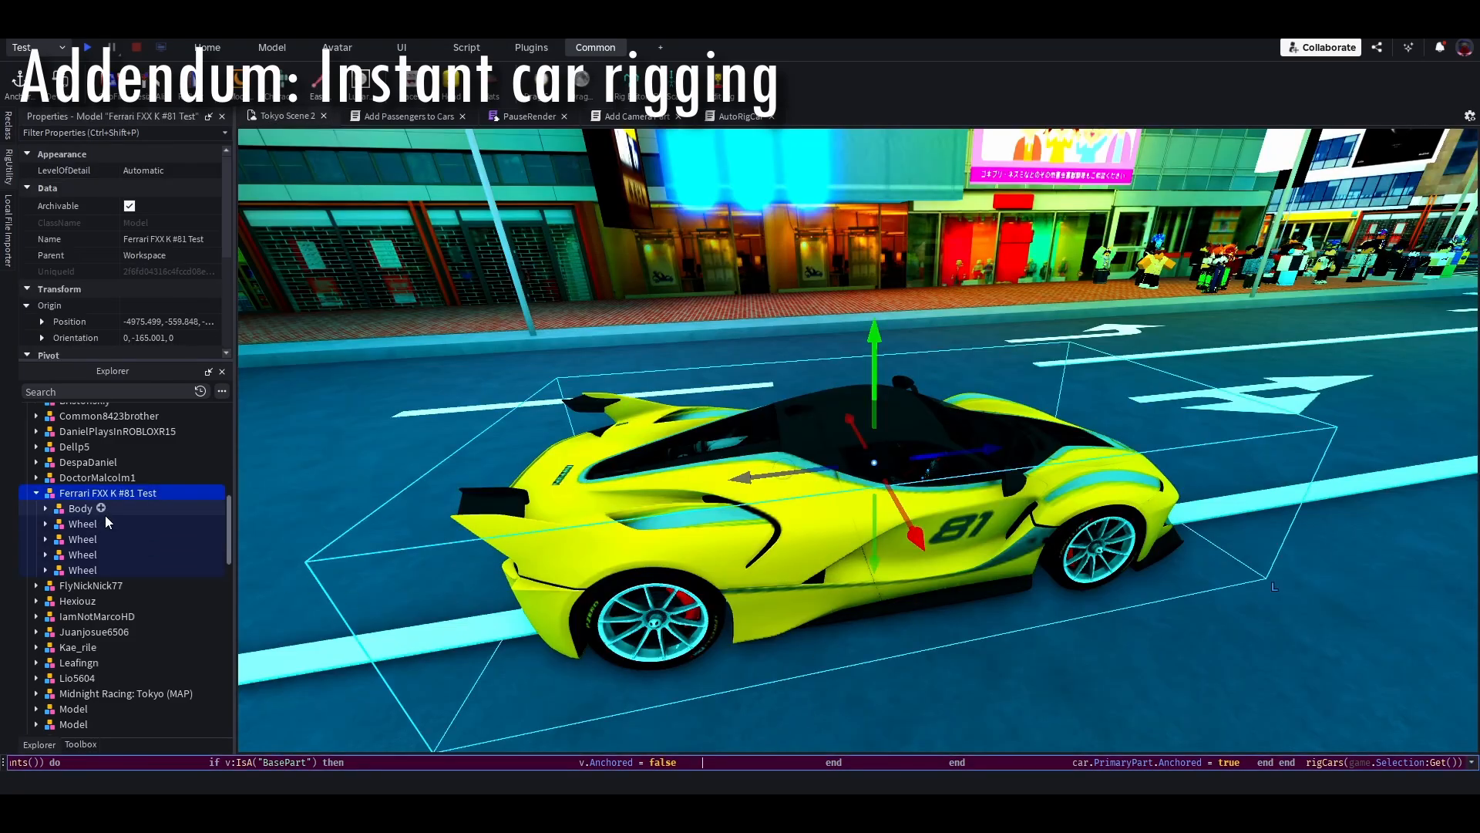
click(80, 507)
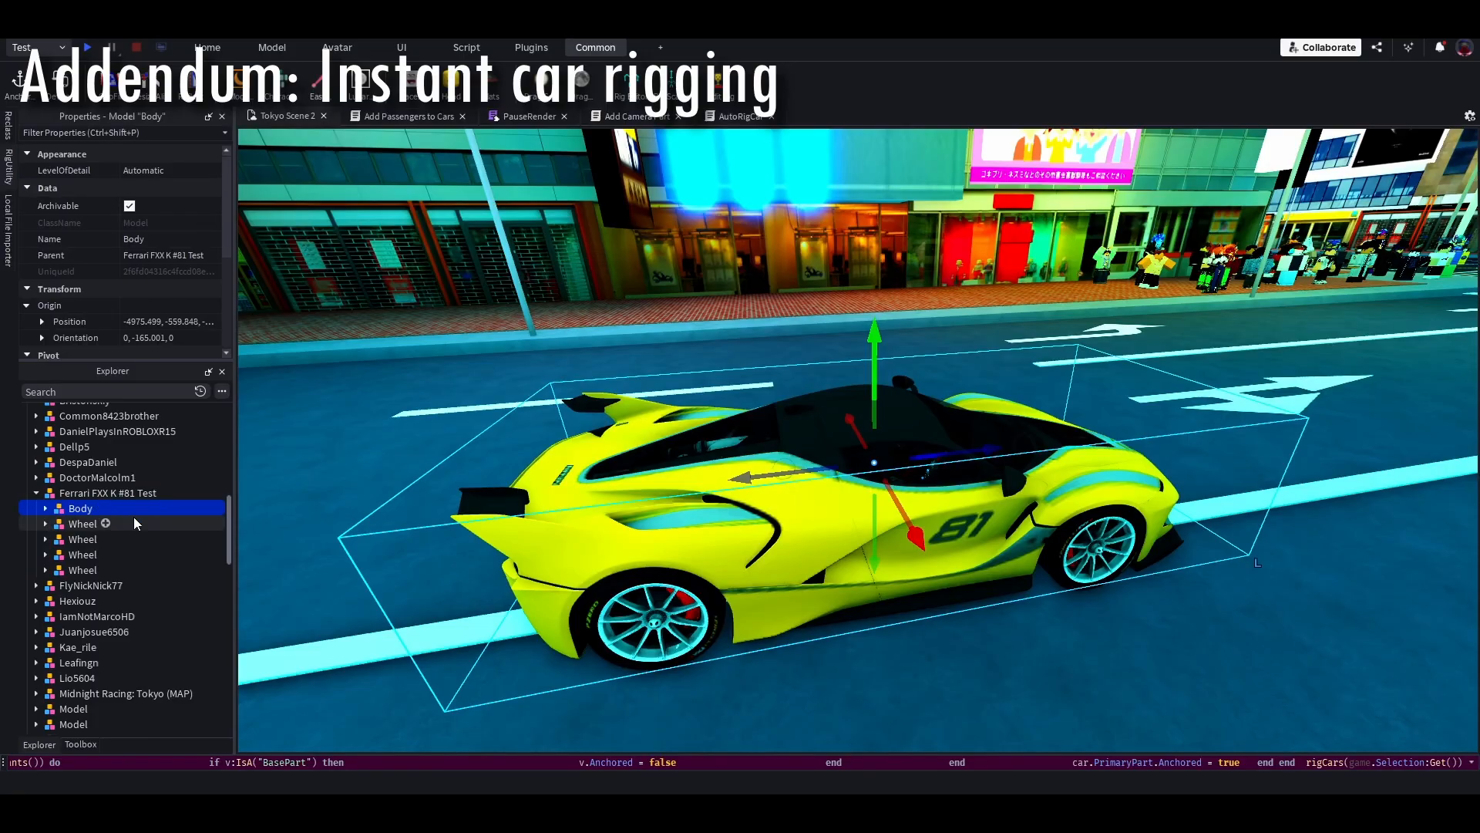
mouse_move(145, 523)
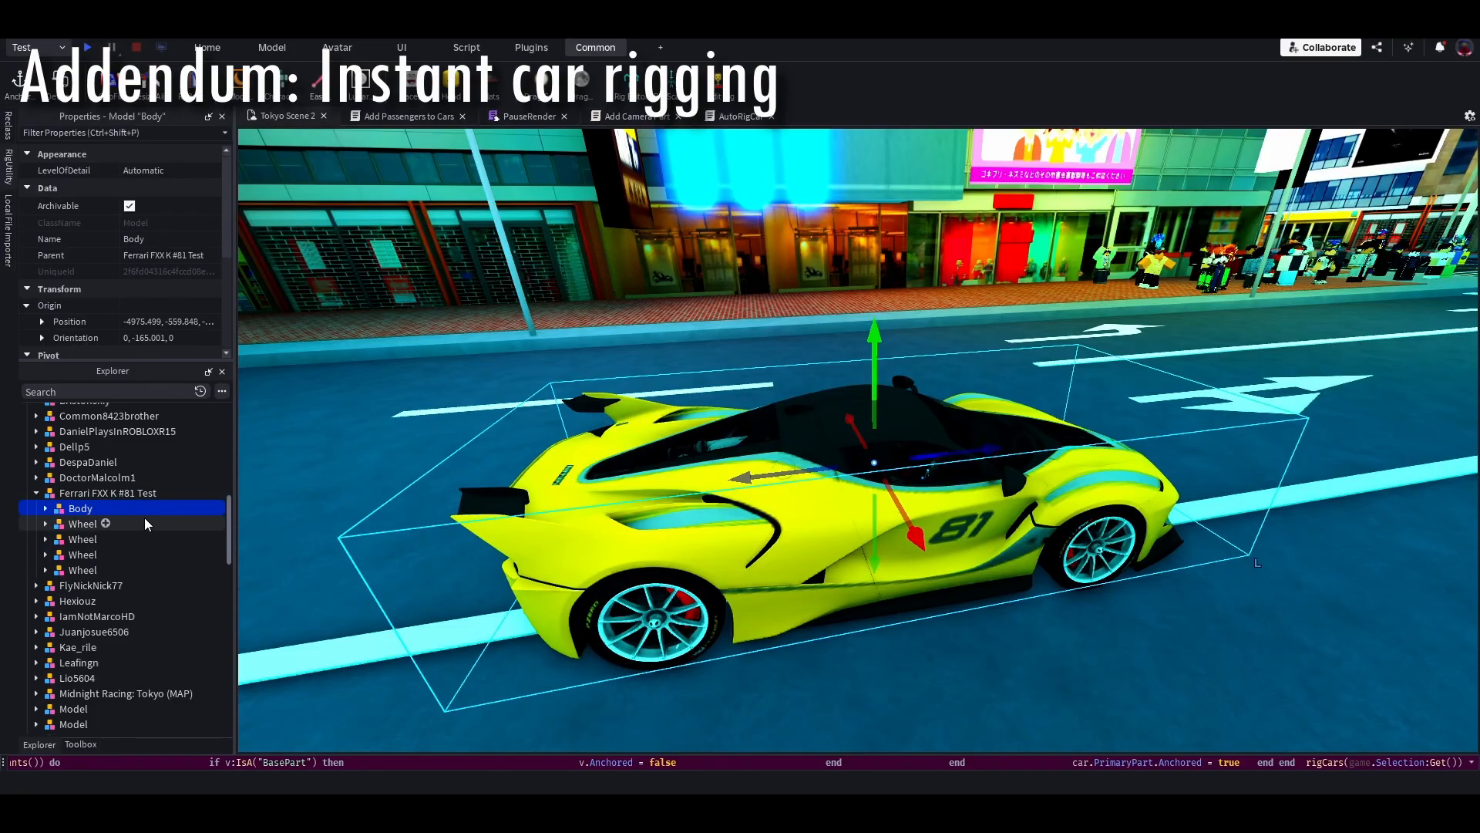
mouse_move(145, 530)
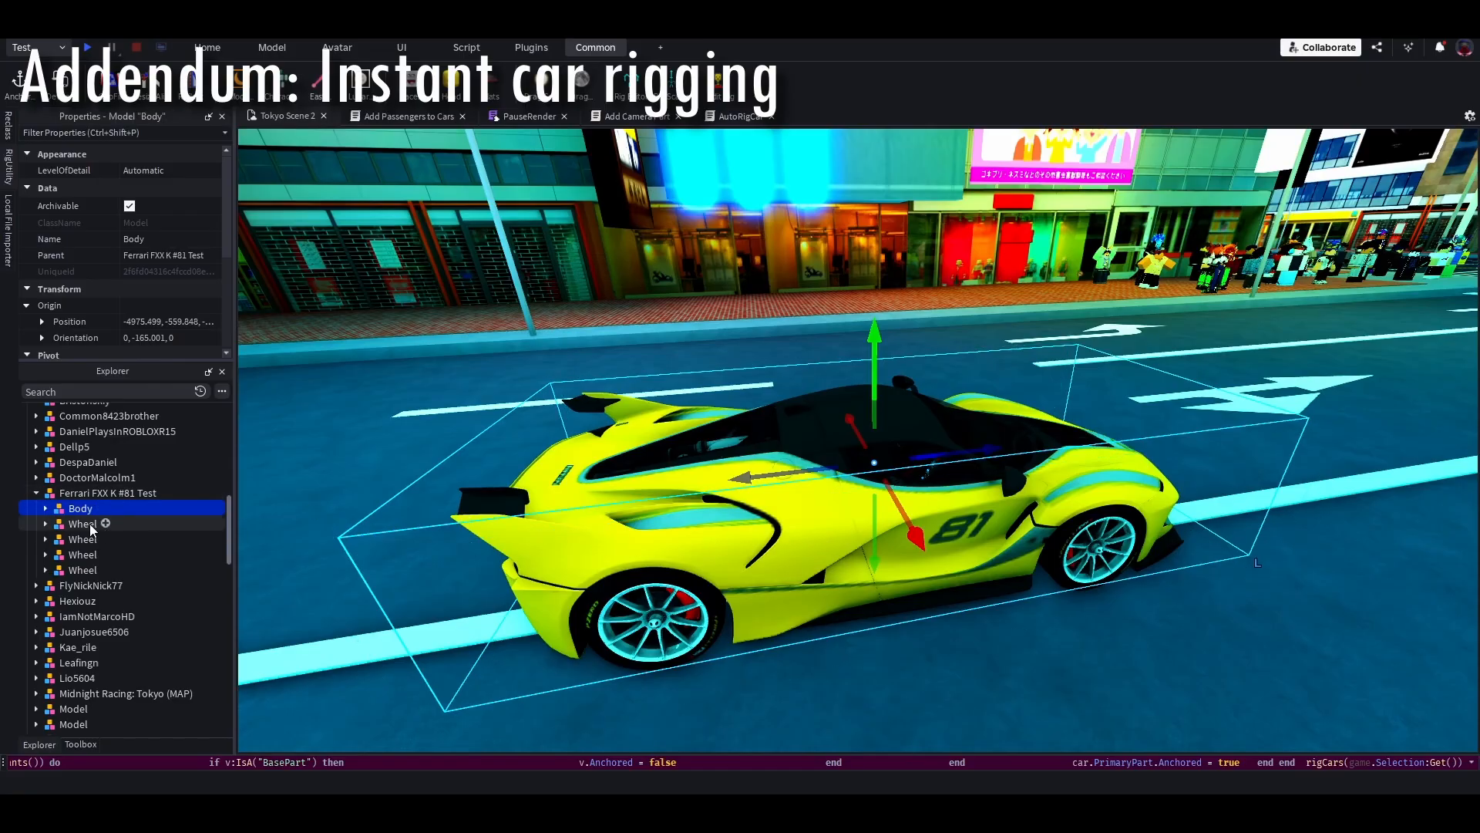
click(82, 522)
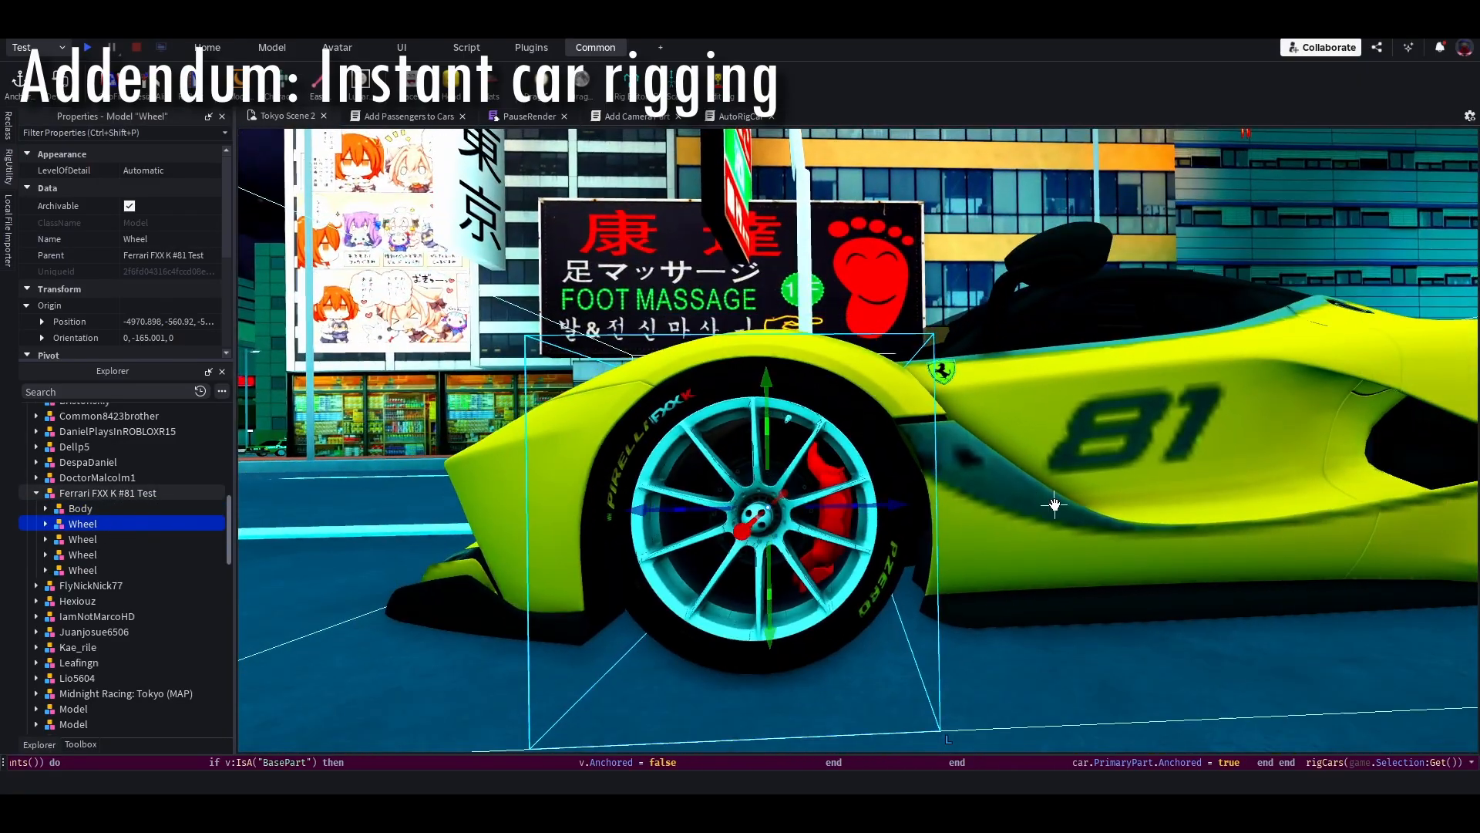
click(108, 492)
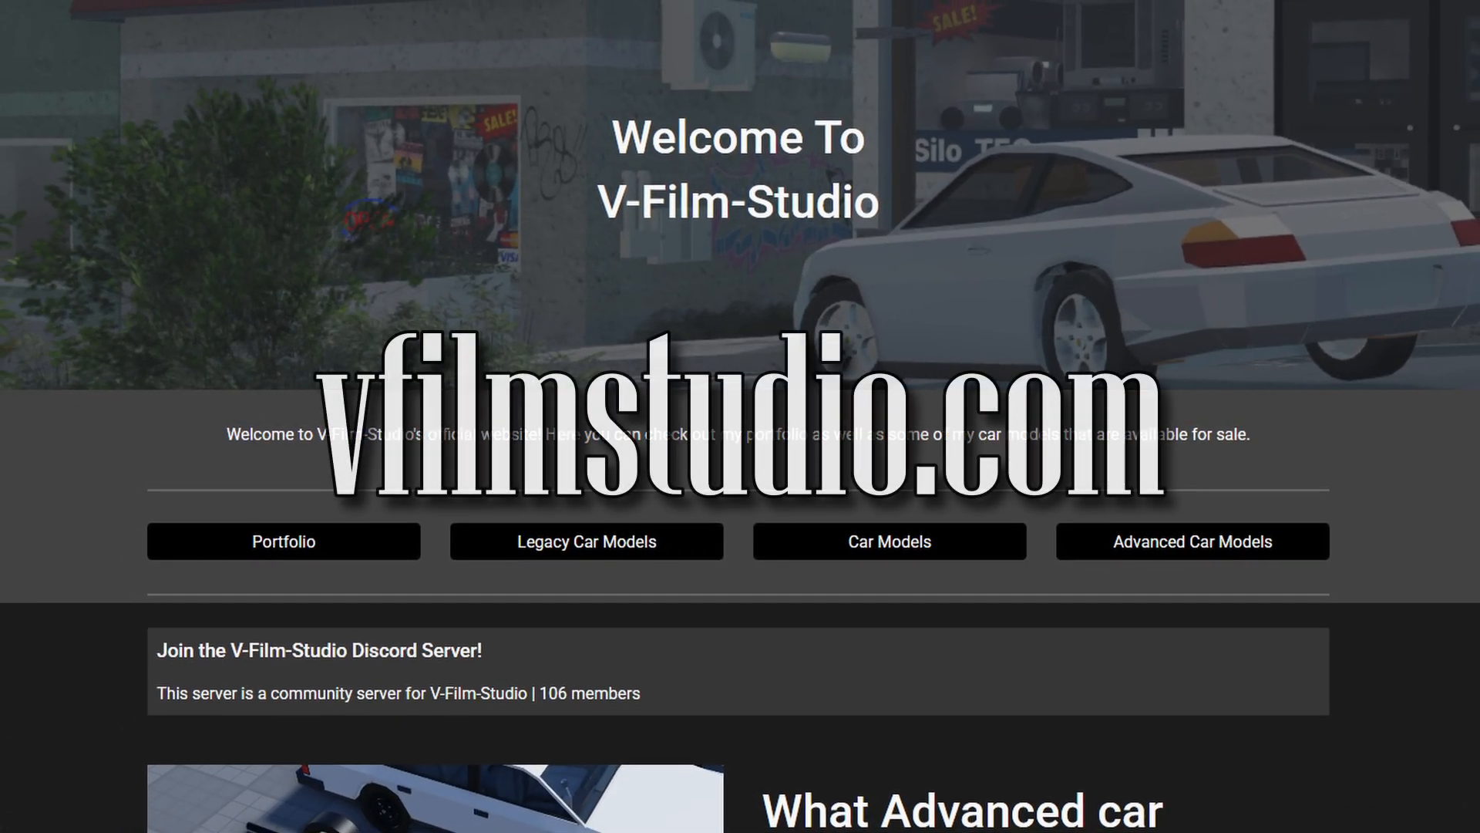
Scroll the V-Film-Studio home page showing portfolio and car model links.
scroll(up, 3)
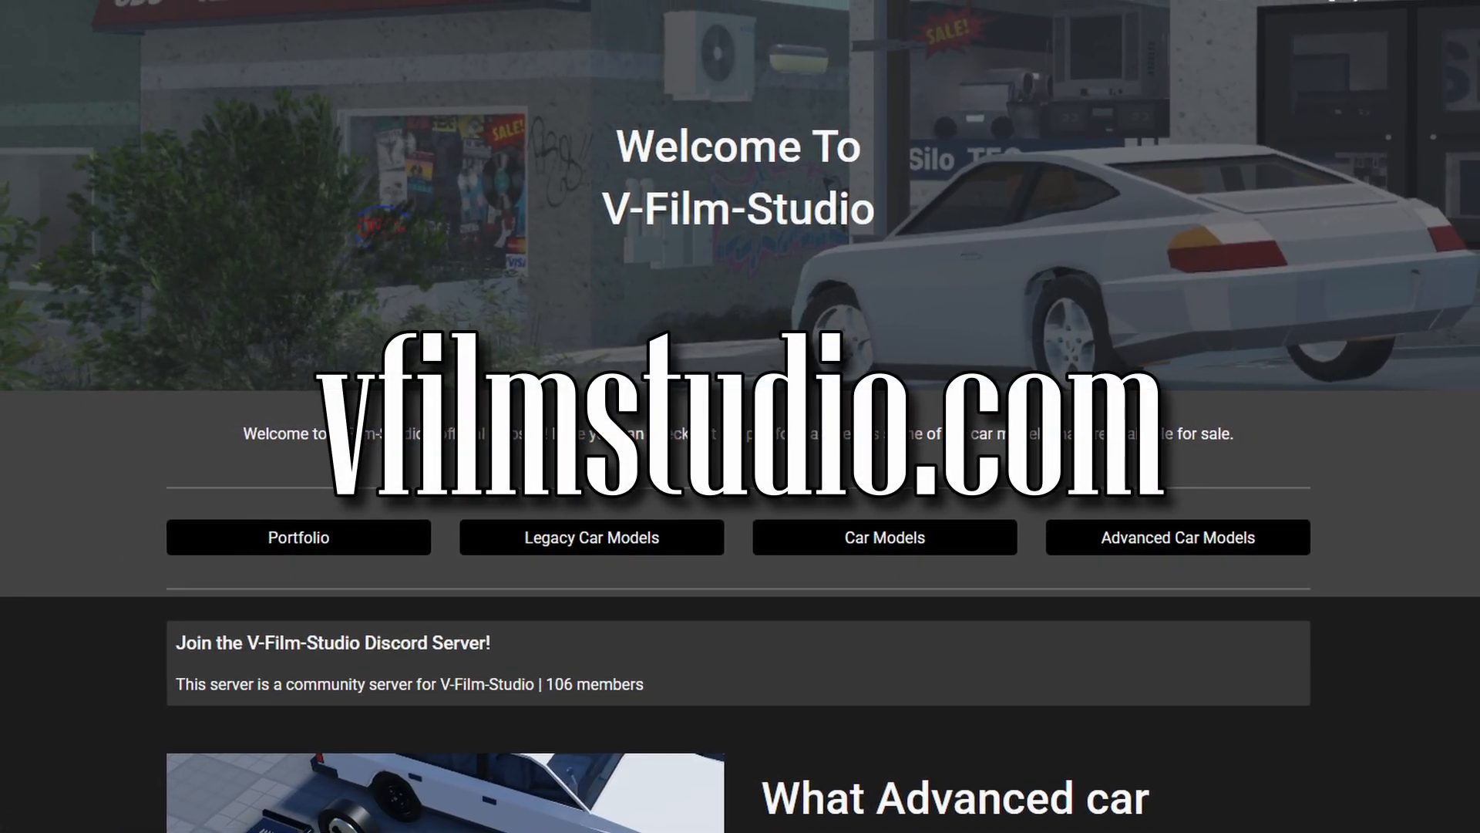